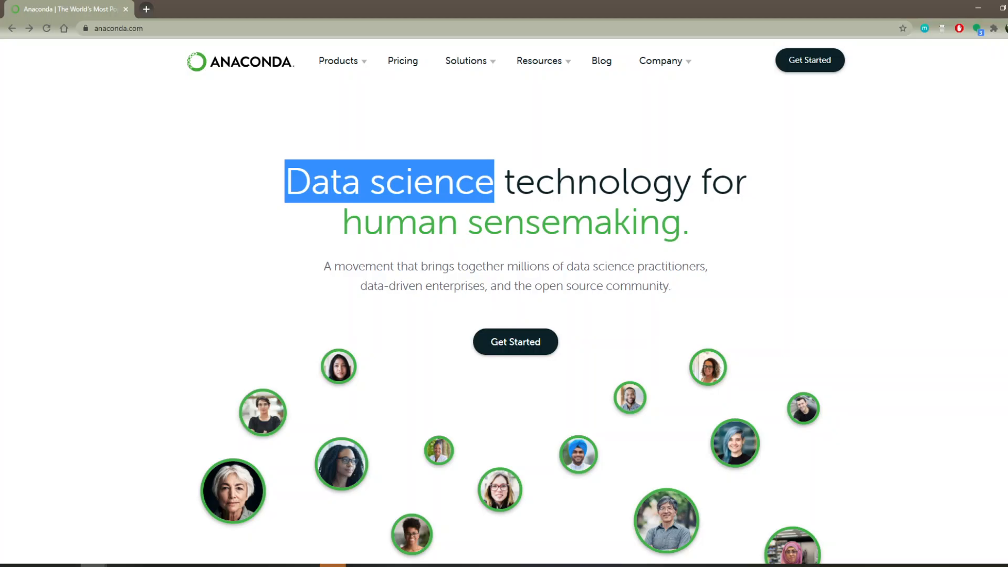
mouse_move(310, 145)
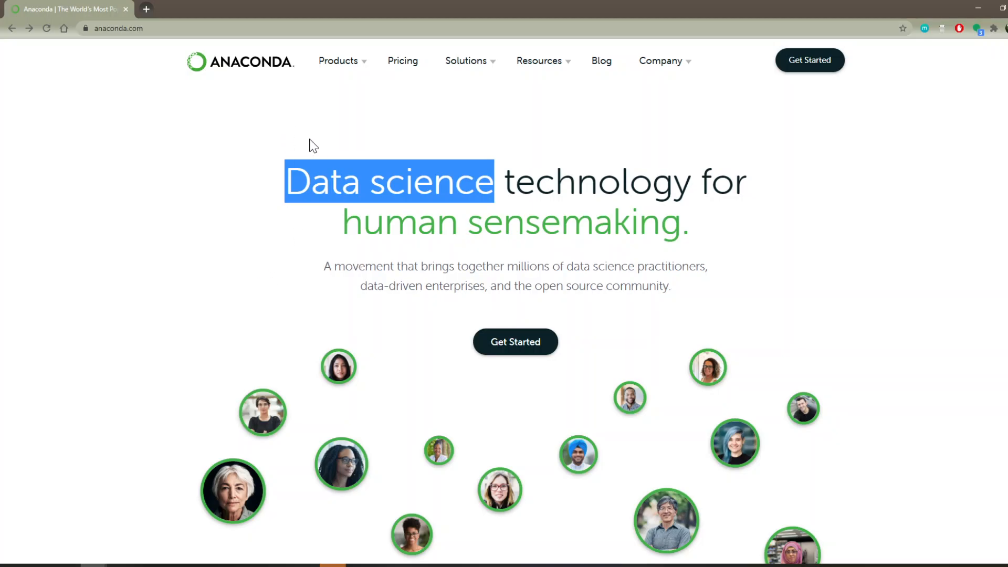
mouse_move(251, 81)
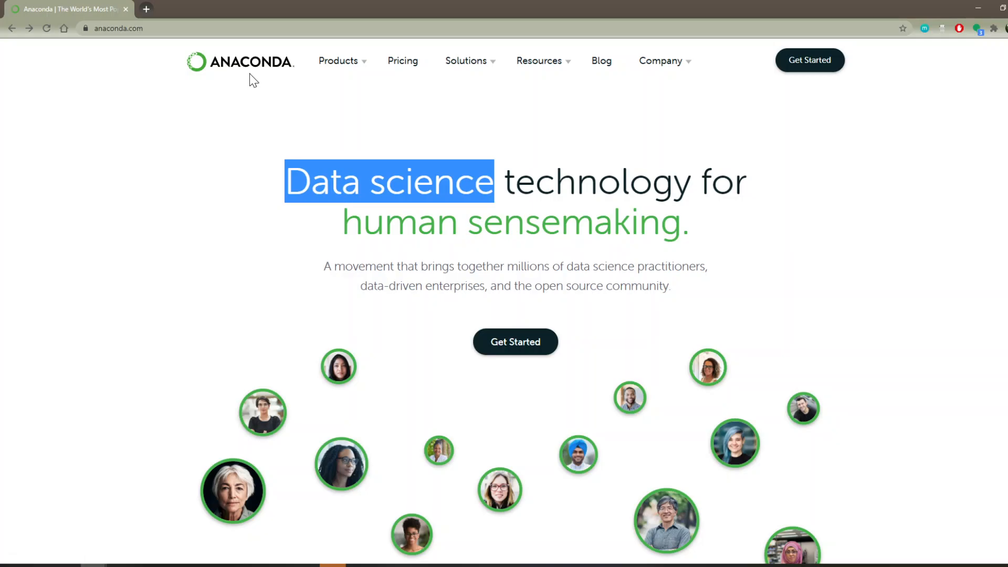
mouse_move(268, 129)
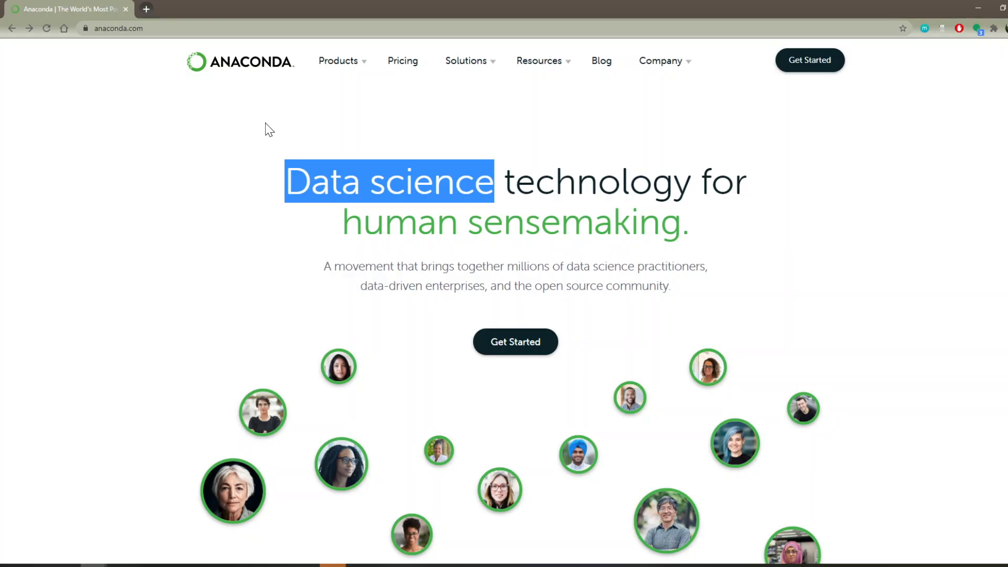
mouse_move(270, 134)
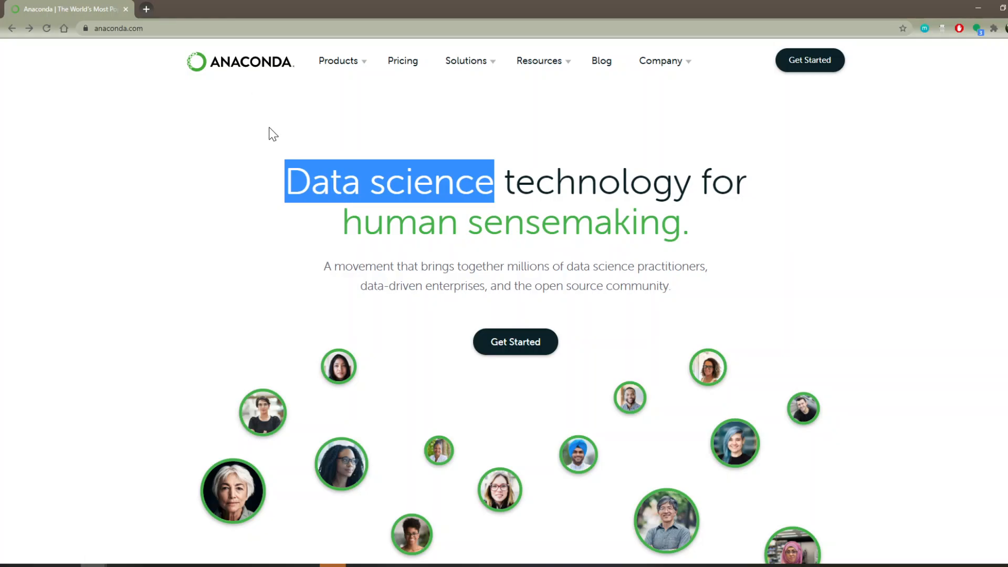
mouse_move(225, 220)
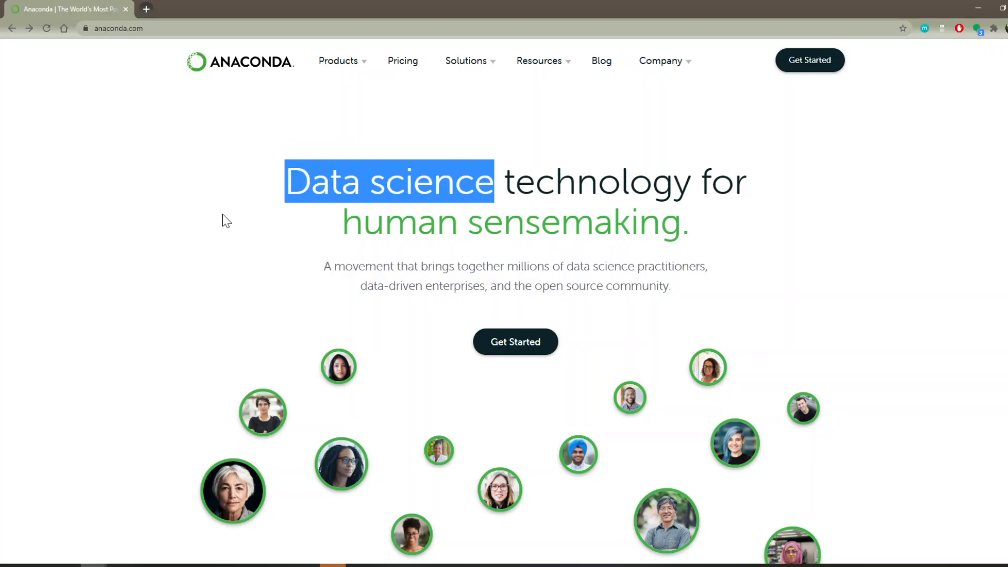
mouse_move(214, 263)
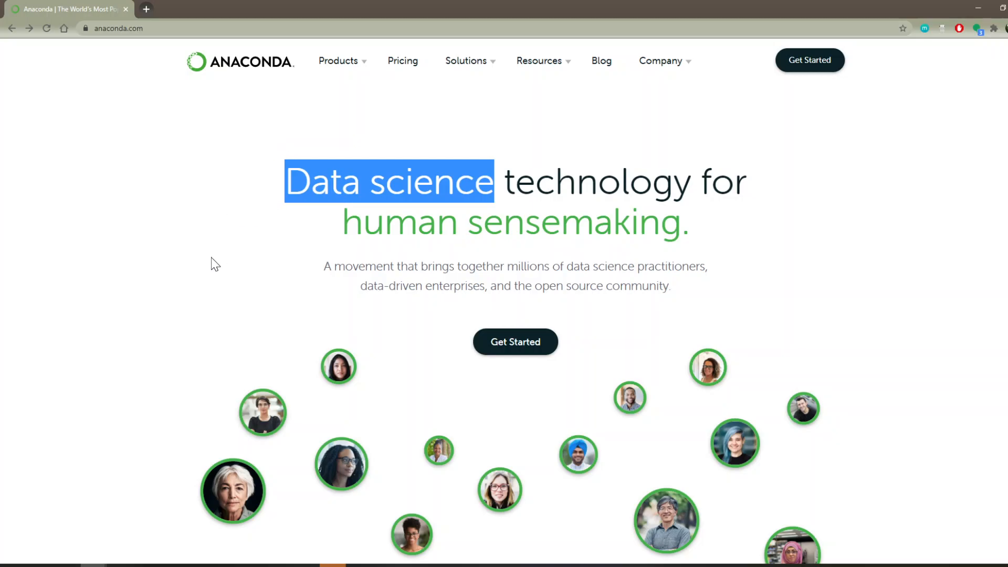
mouse_move(338, 280)
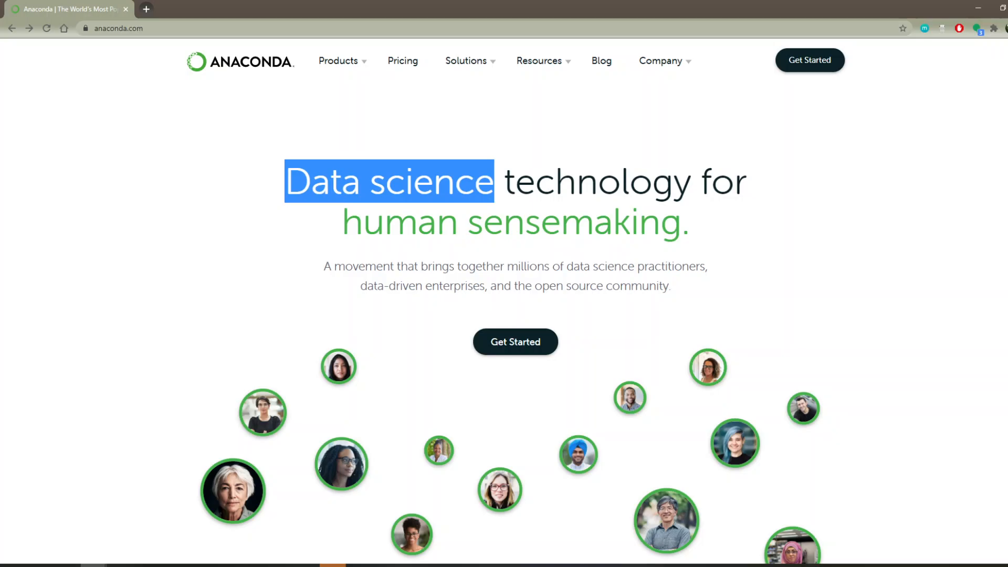
Download Anaconda's Windows 64-Bit Graphical Installer (457 MB) from the Individual Edition page
click(264, 273)
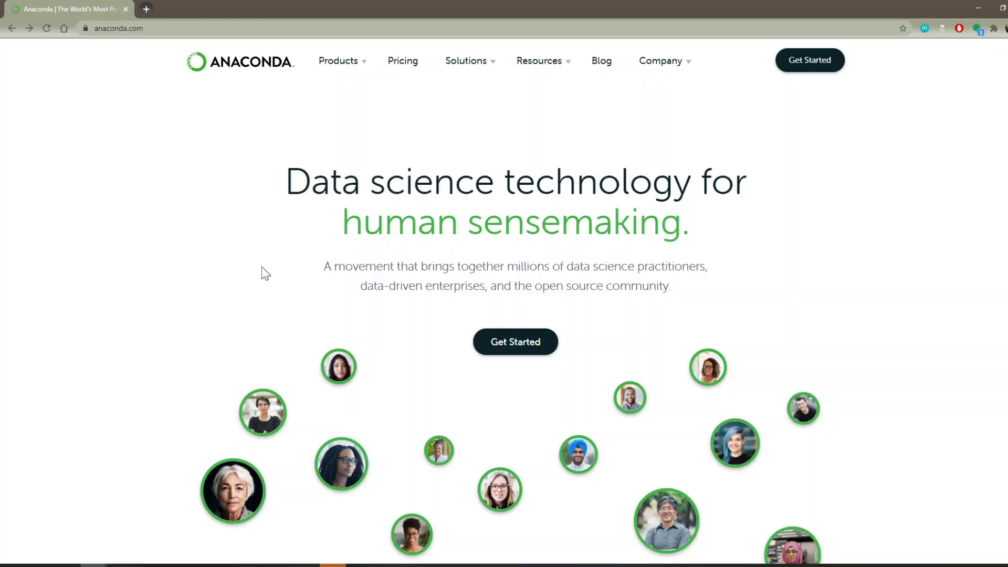
mouse_move(242, 212)
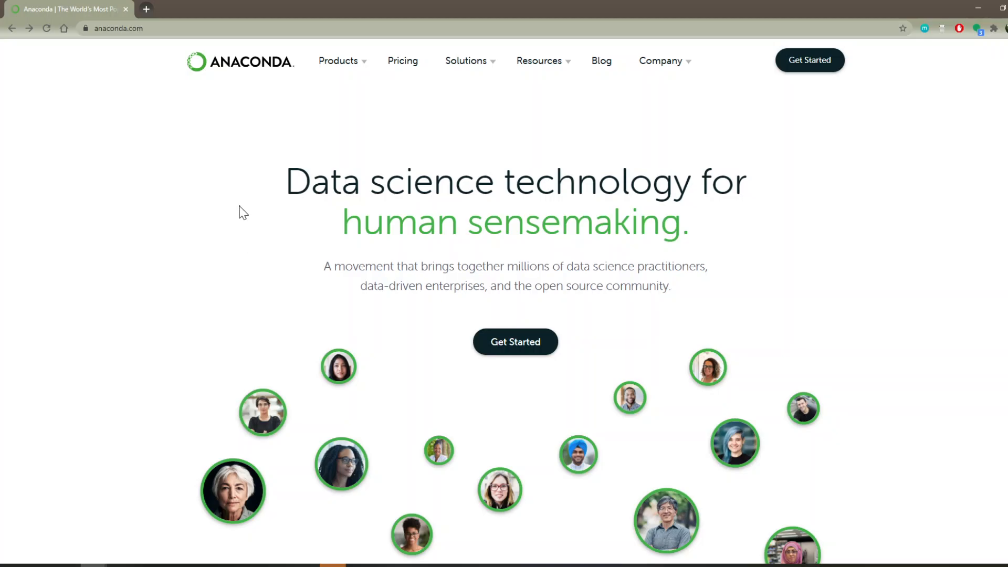
click(338, 60)
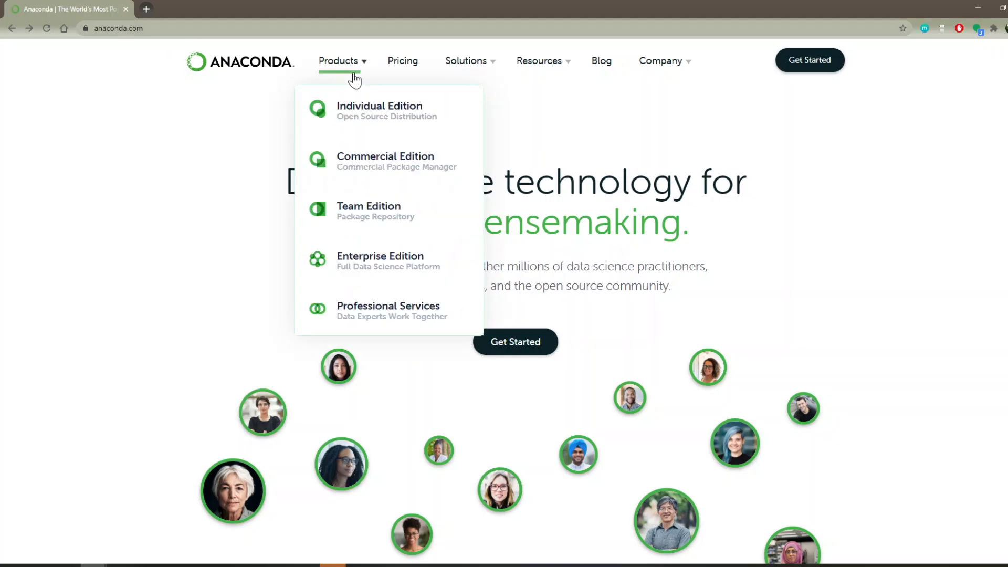
mouse_move(356, 119)
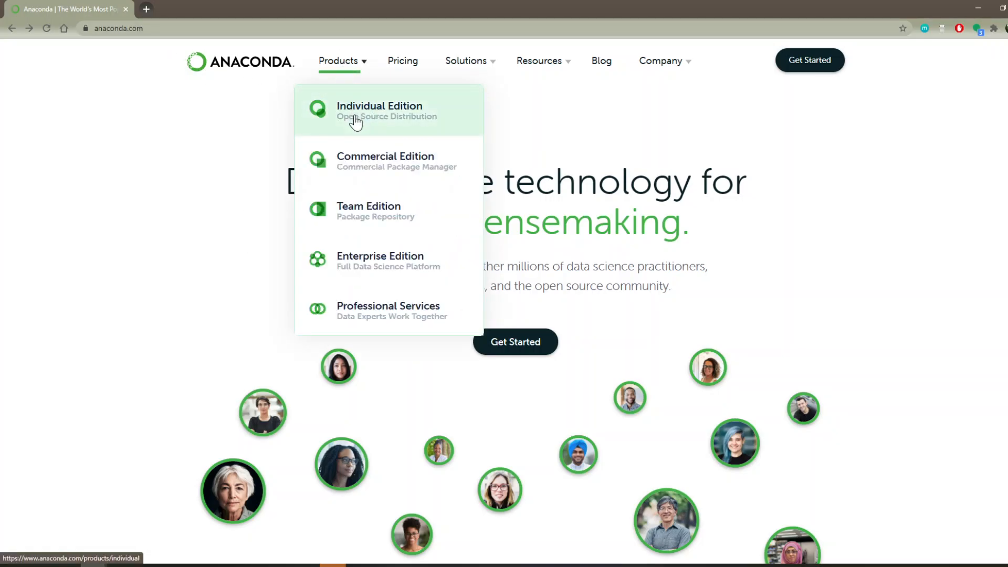
click(379, 109)
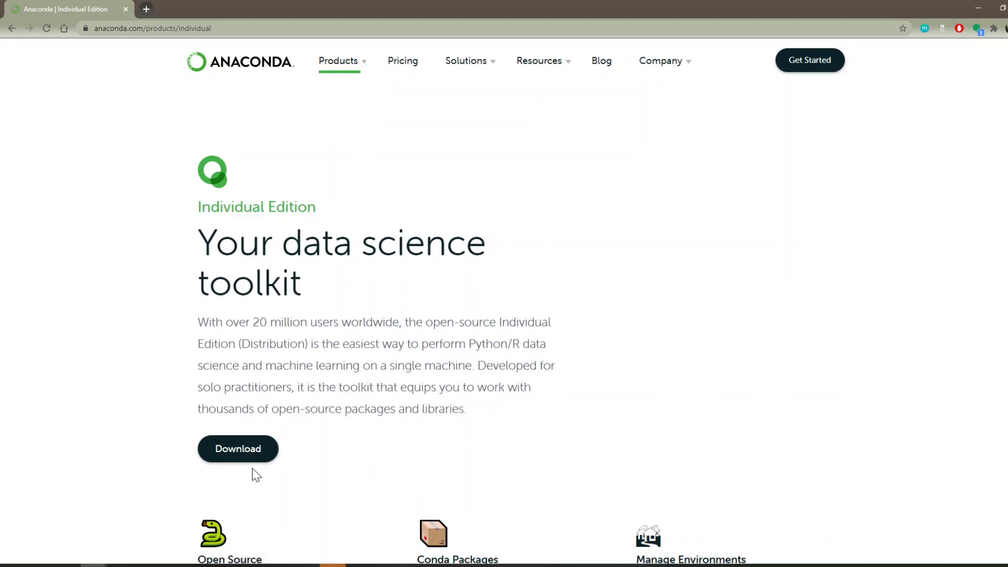
click(238, 449)
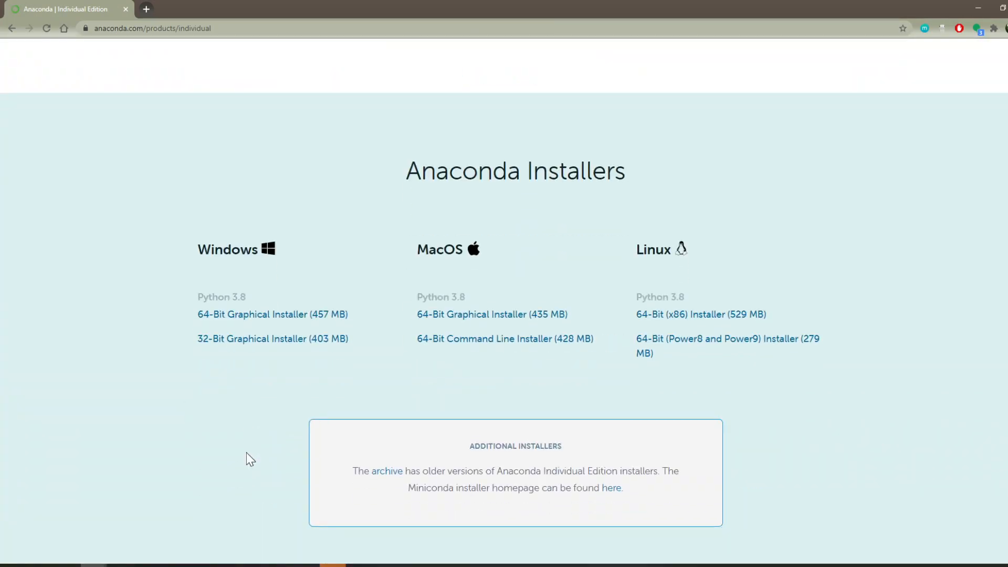
mouse_move(534, 314)
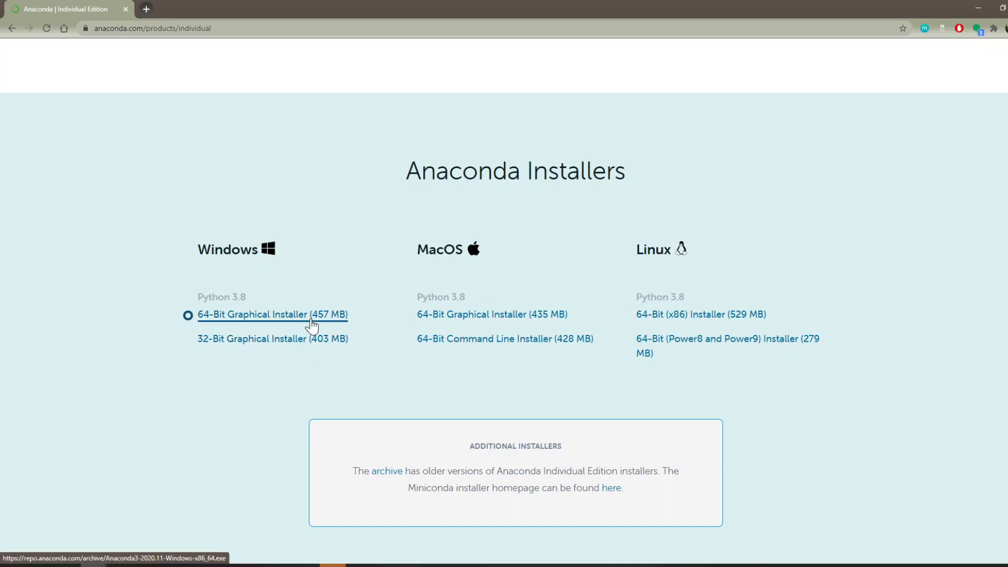
click(272, 315)
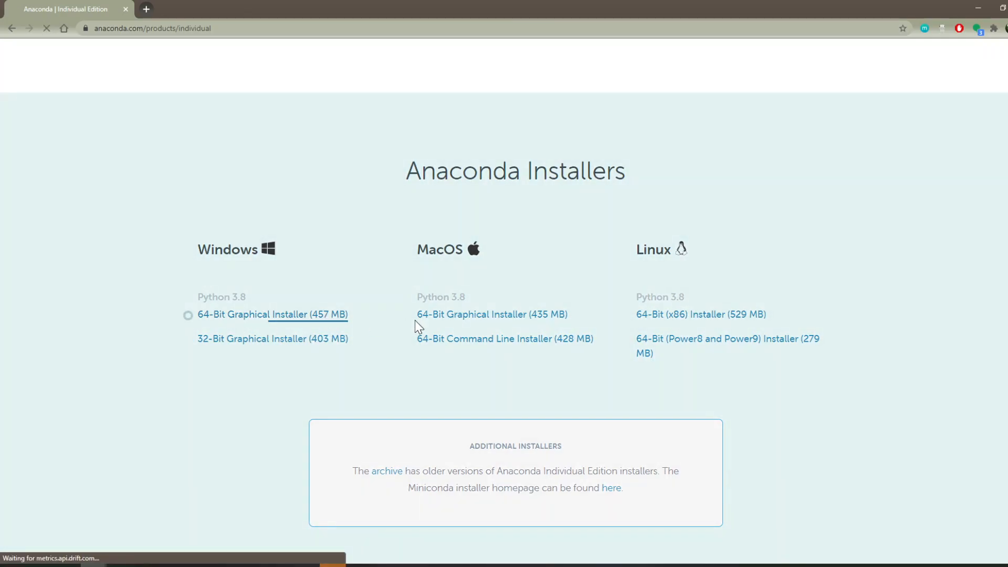
click(272, 314)
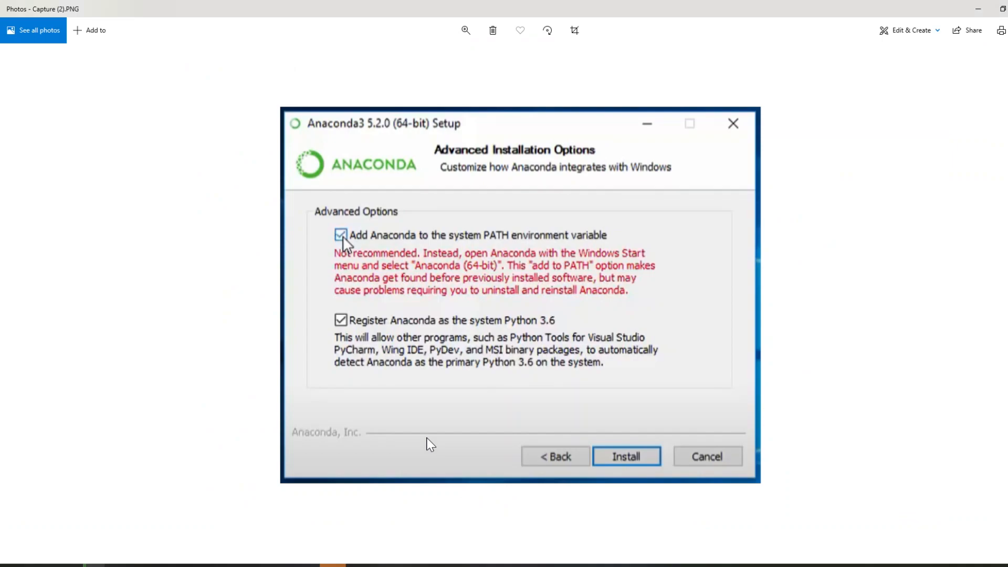
mouse_move(580, 386)
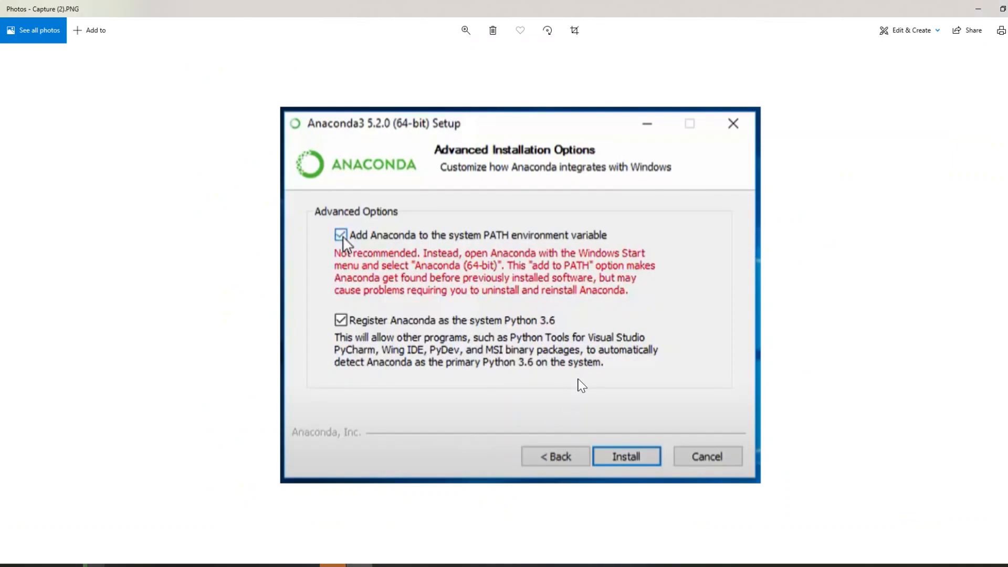
mouse_move(381, 246)
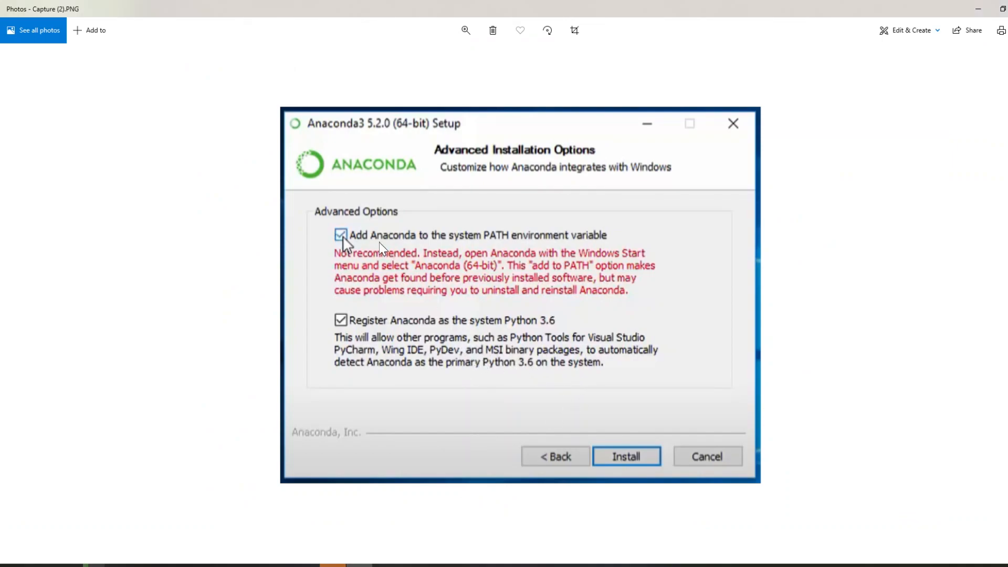
mouse_move(417, 290)
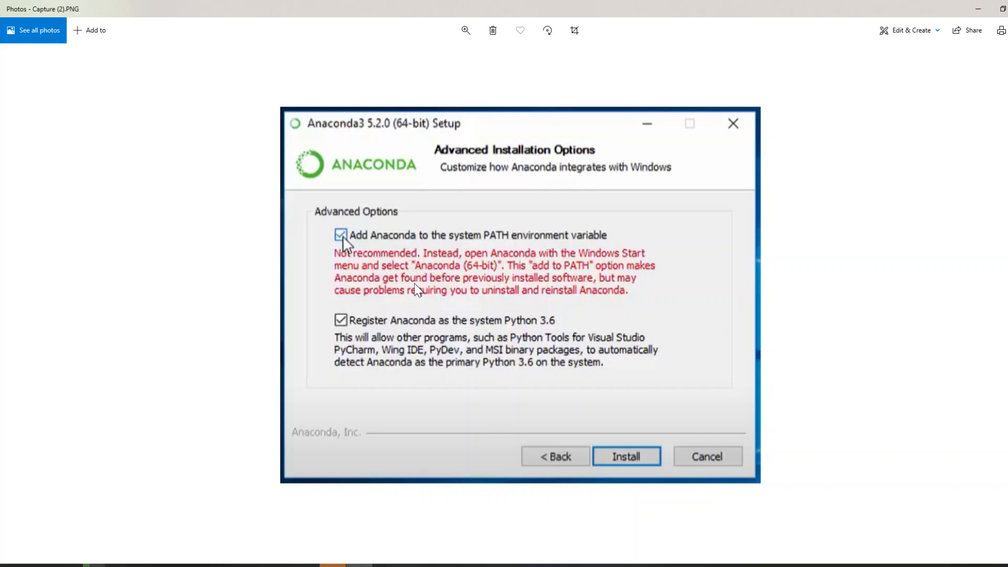
mouse_move(352, 245)
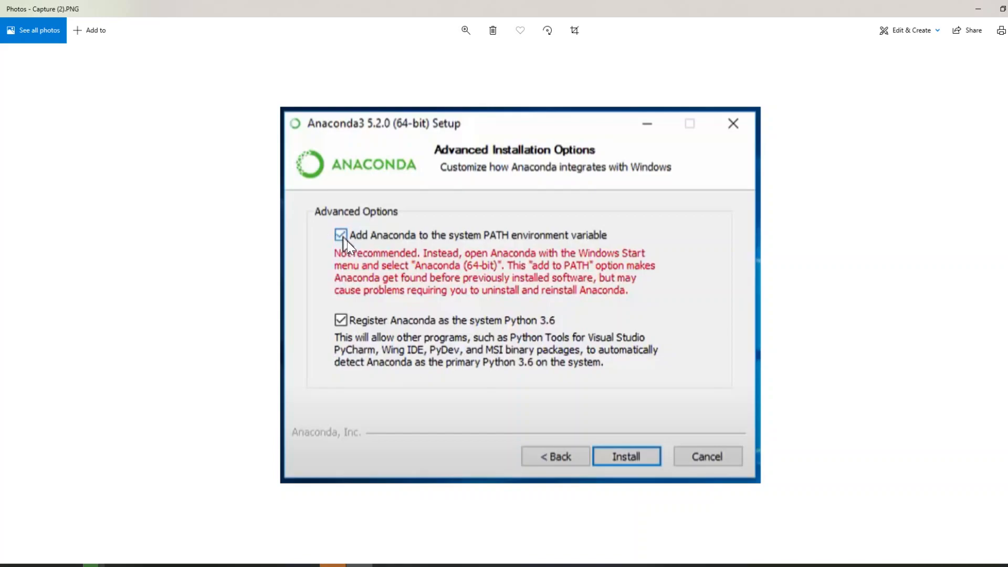
mouse_move(450, 257)
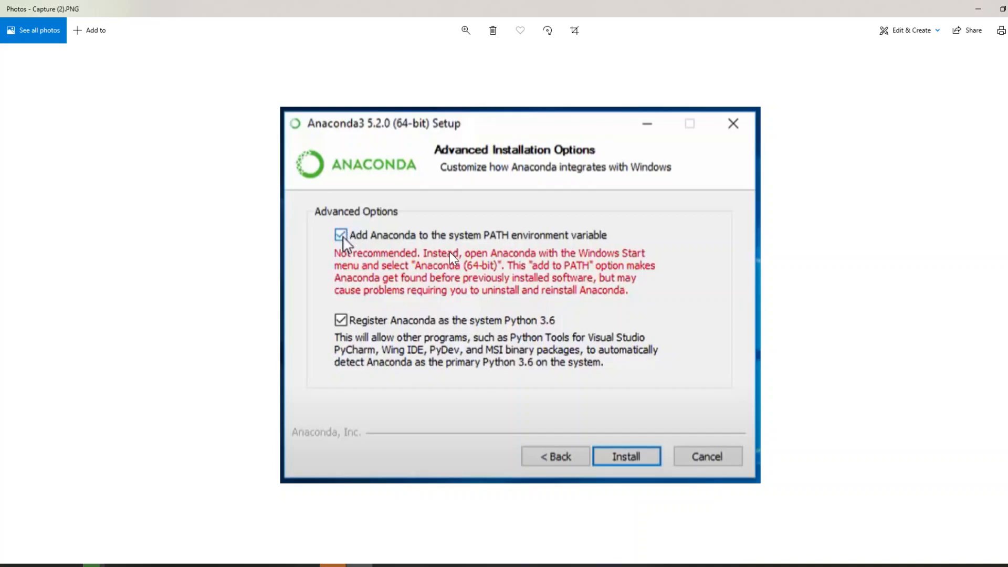
mouse_move(472, 271)
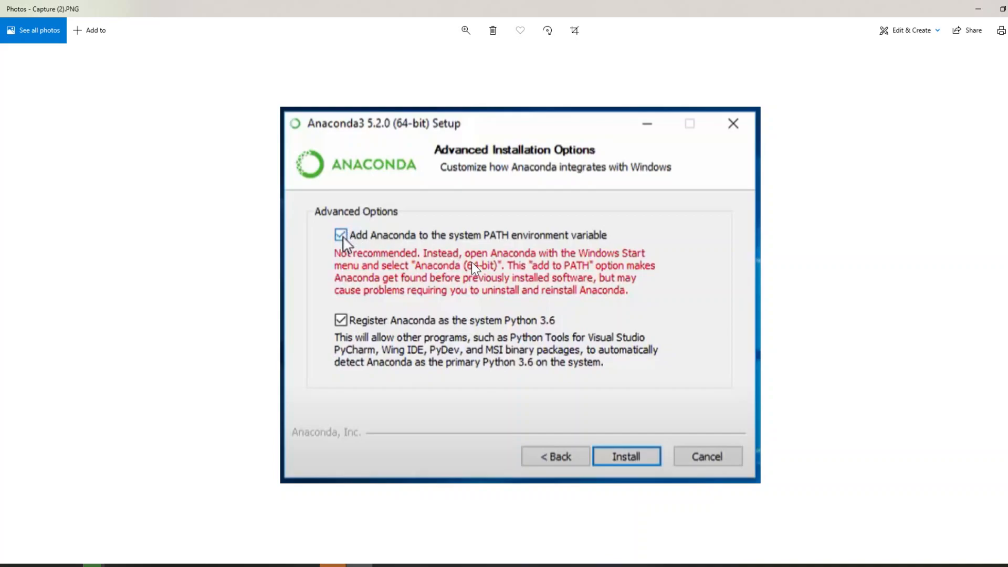
mouse_move(825, 245)
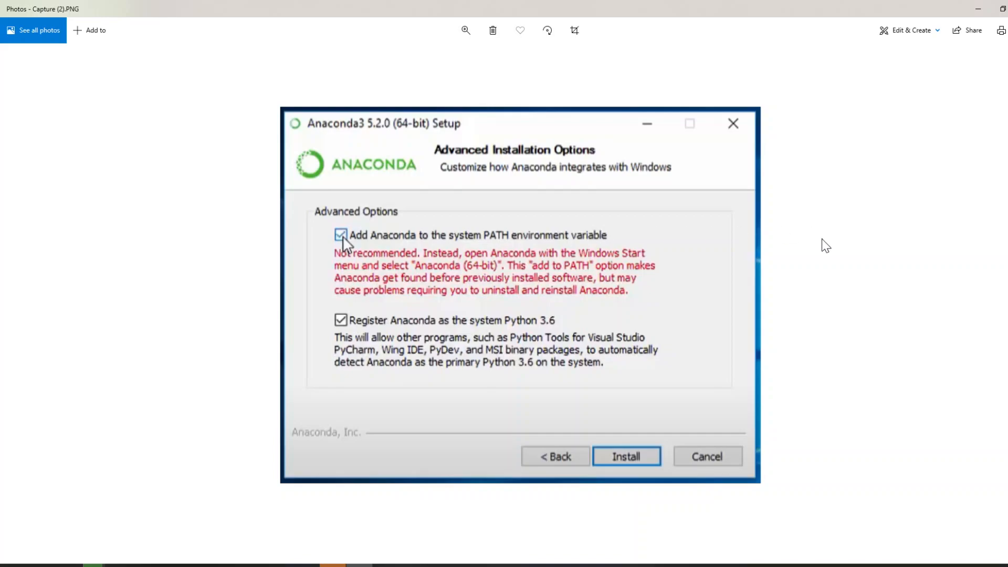
mouse_move(652, 251)
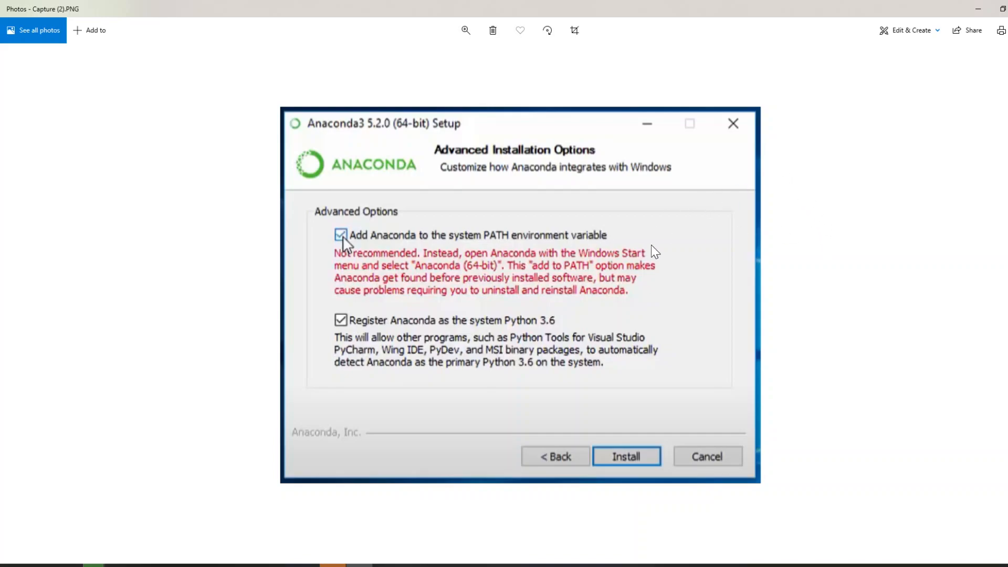
mouse_move(470, 337)
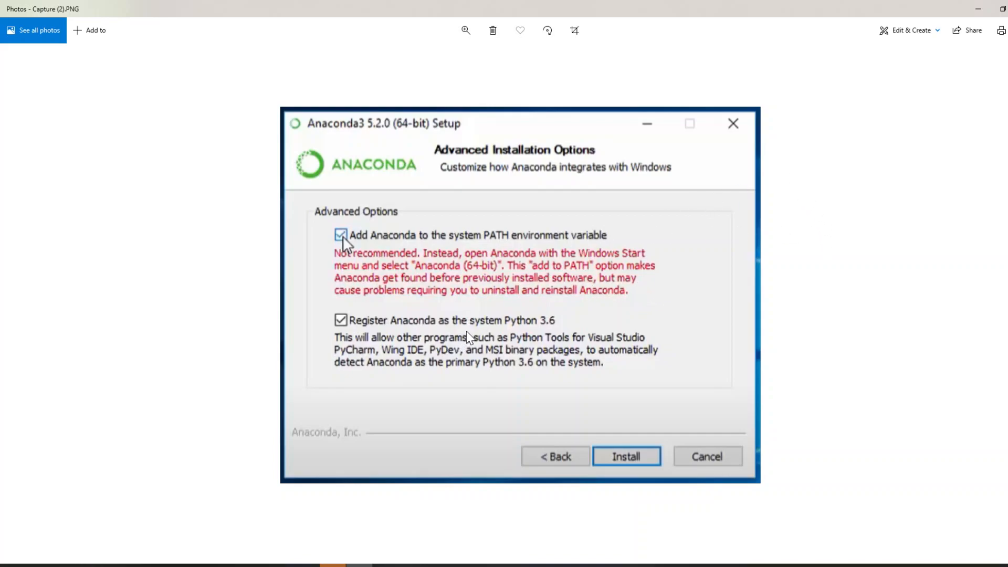
mouse_move(130, 494)
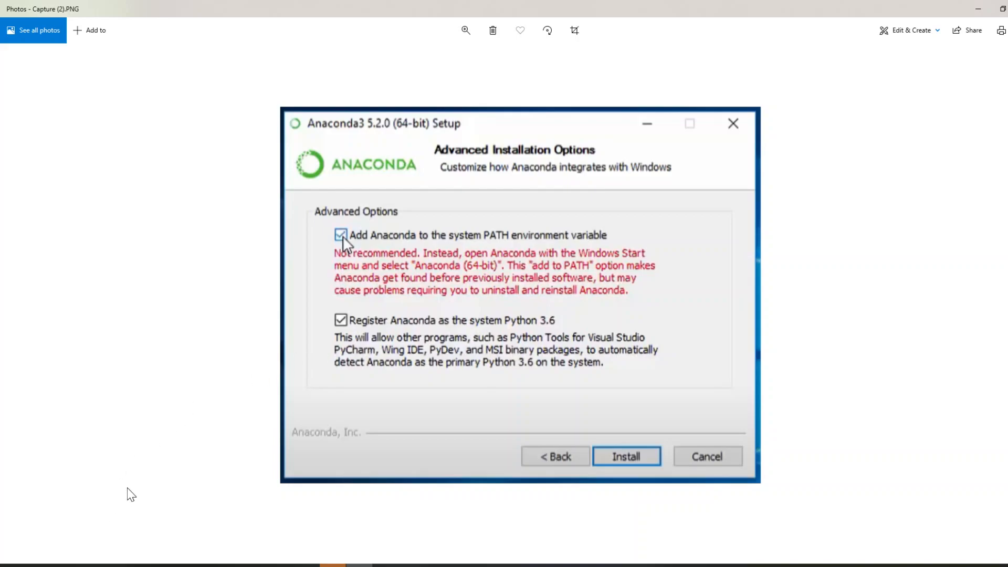
mouse_move(405, 417)
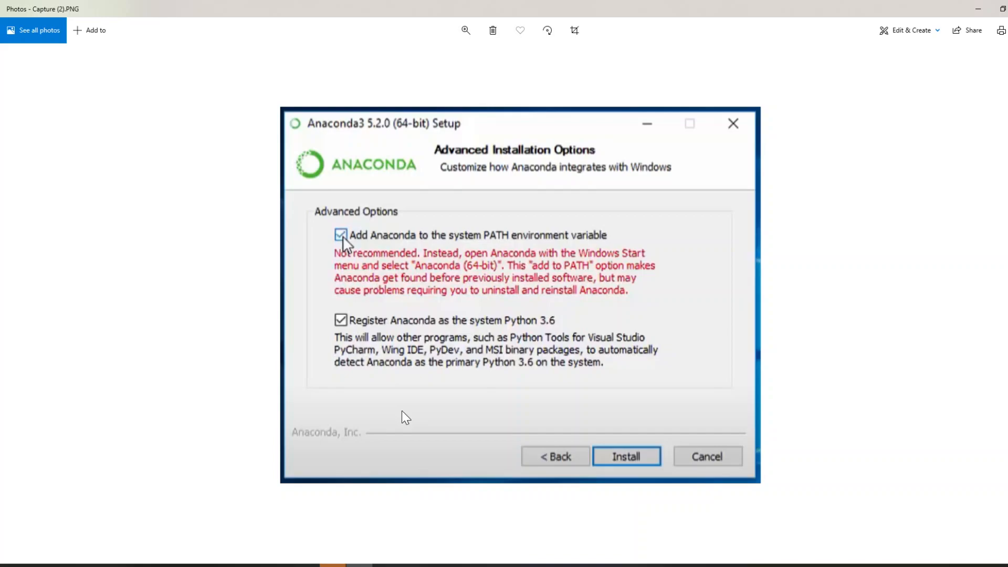
mouse_move(434, 393)
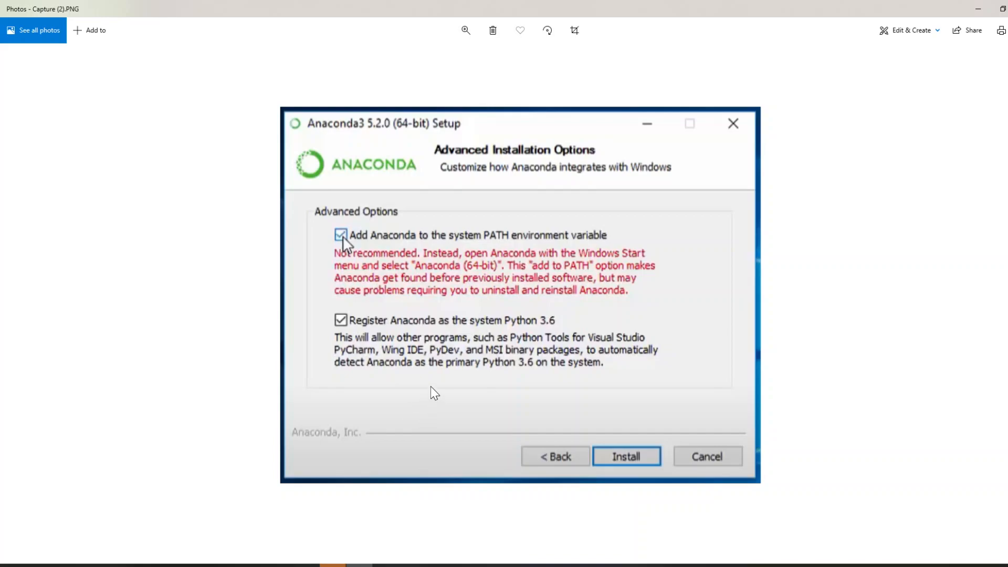
mouse_move(318, 350)
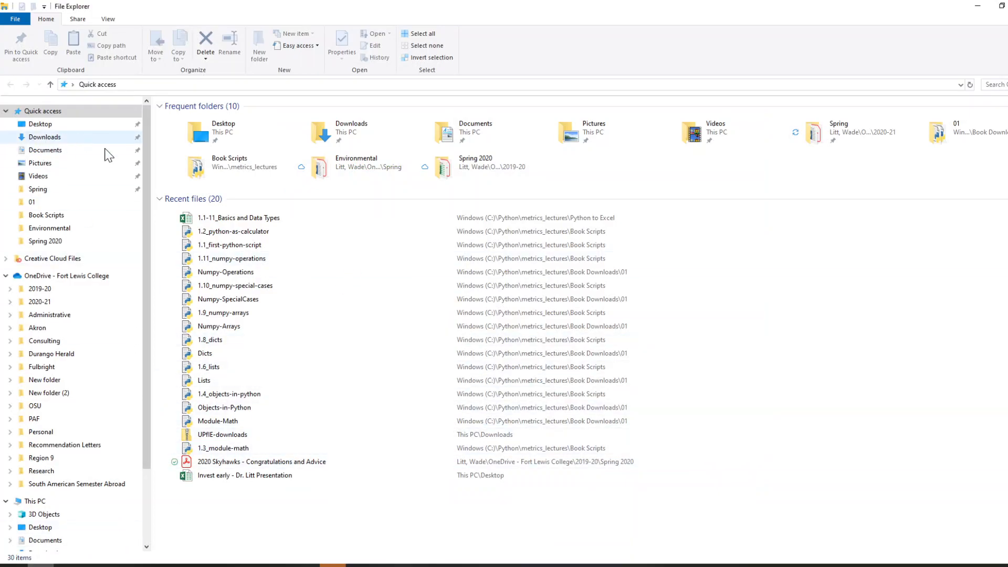
mouse_move(89, 395)
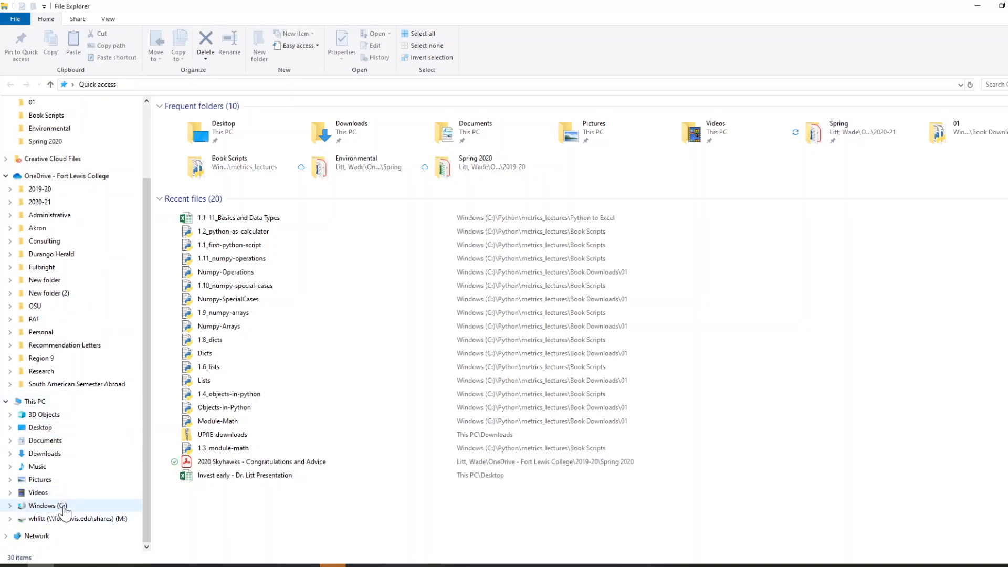
Show the Windows (C:) drive's top-level folders, including Anaconda3, Data and Python
click(42, 506)
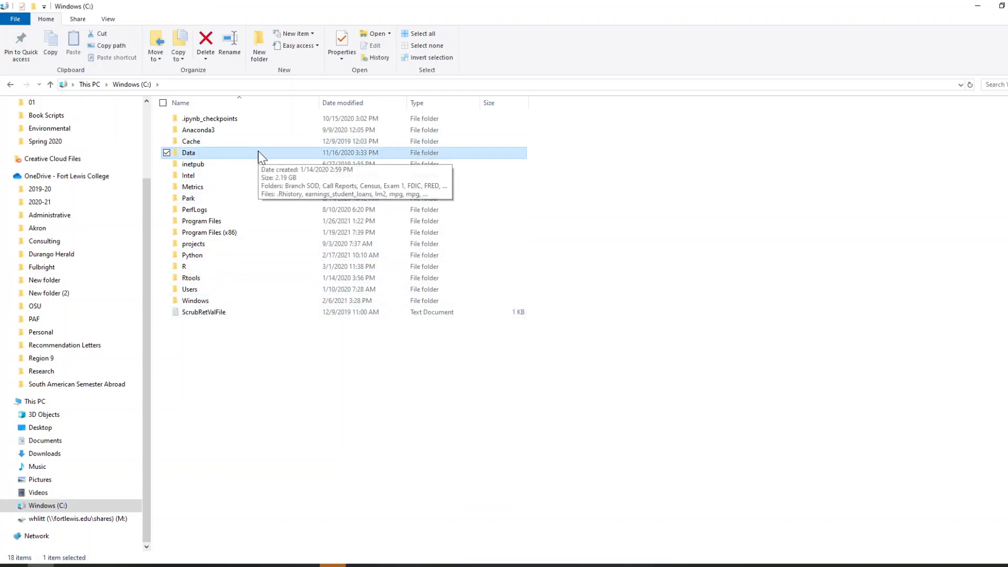
mouse_move(241, 261)
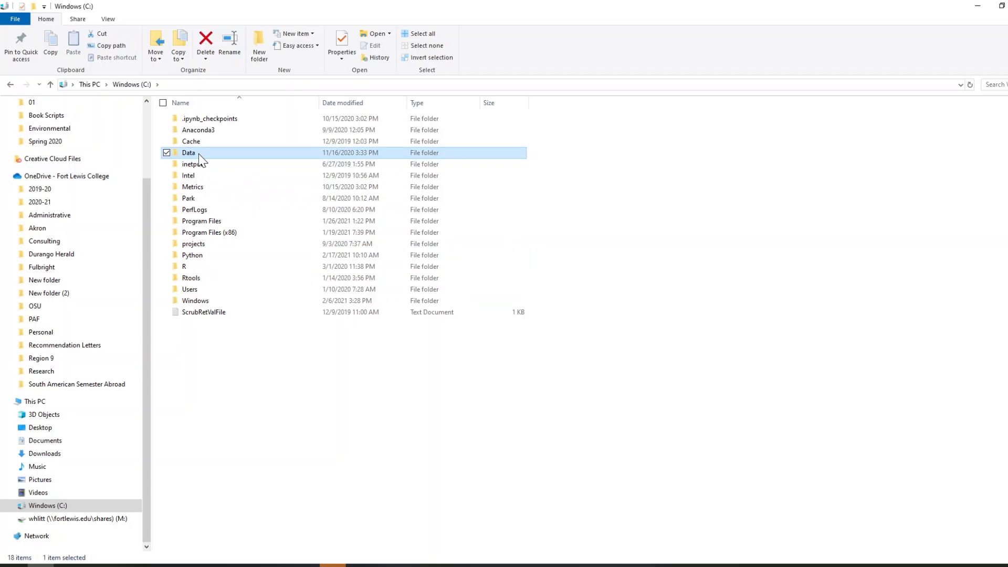
double_click(188, 152)
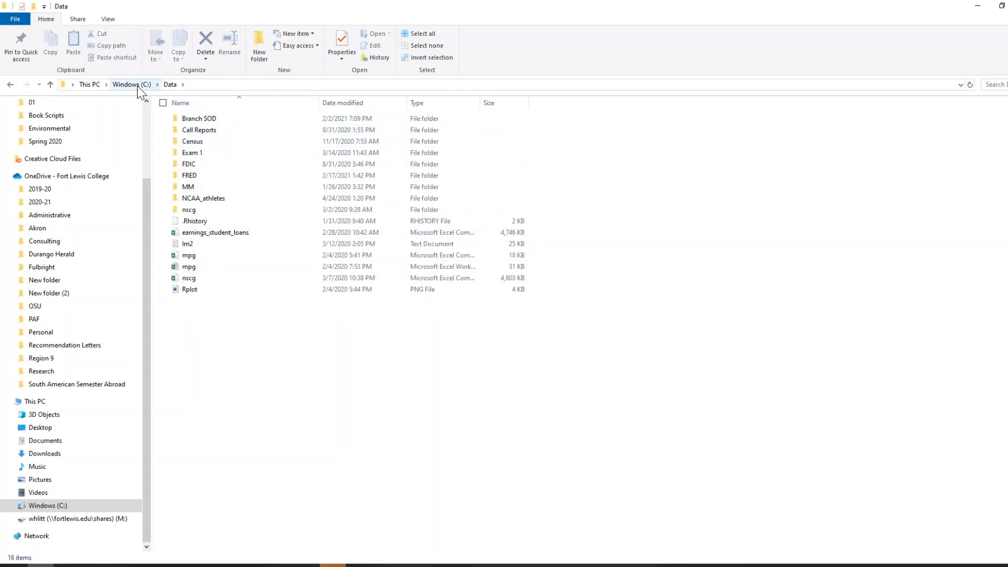
click(132, 84)
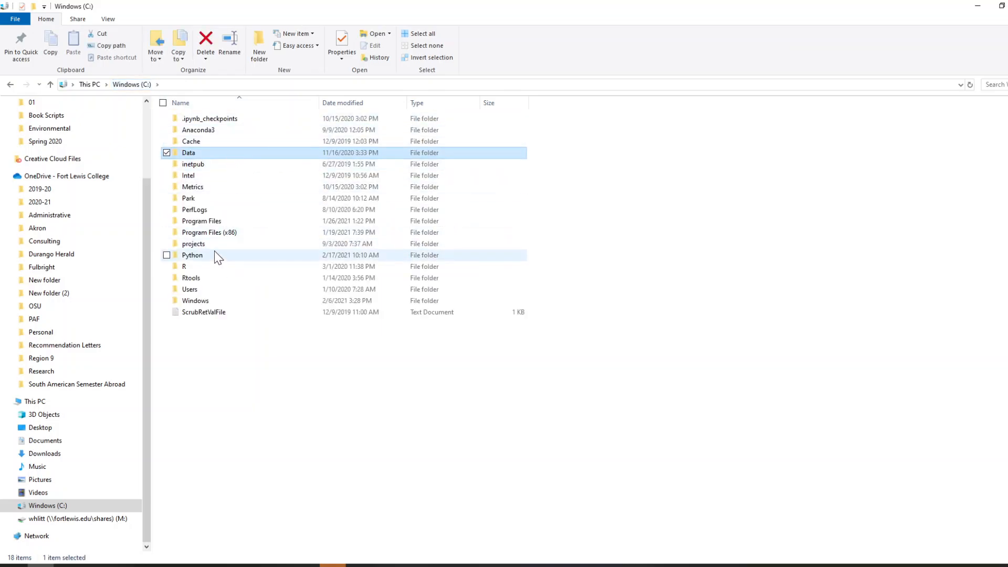
double_click(192, 255)
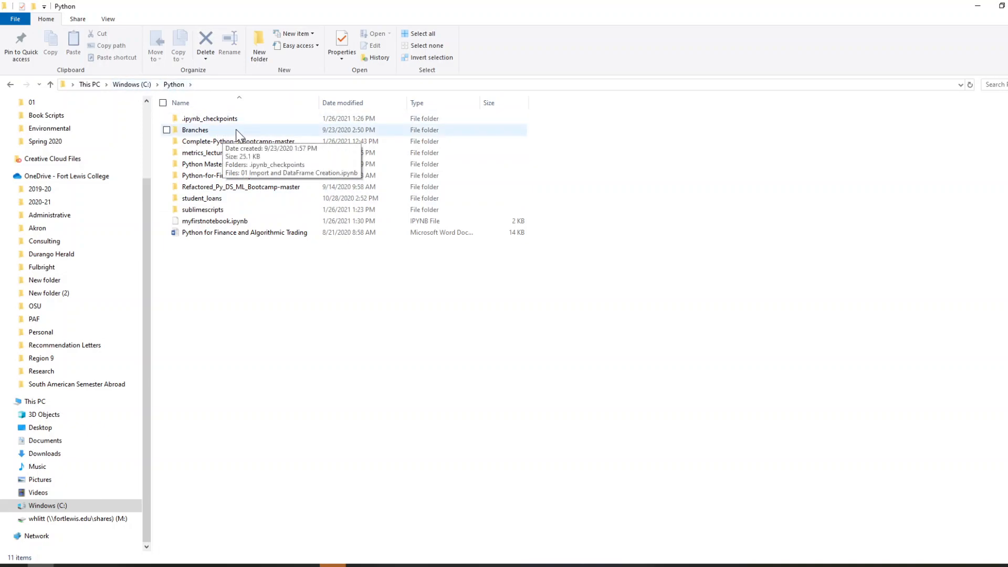
click(195, 129)
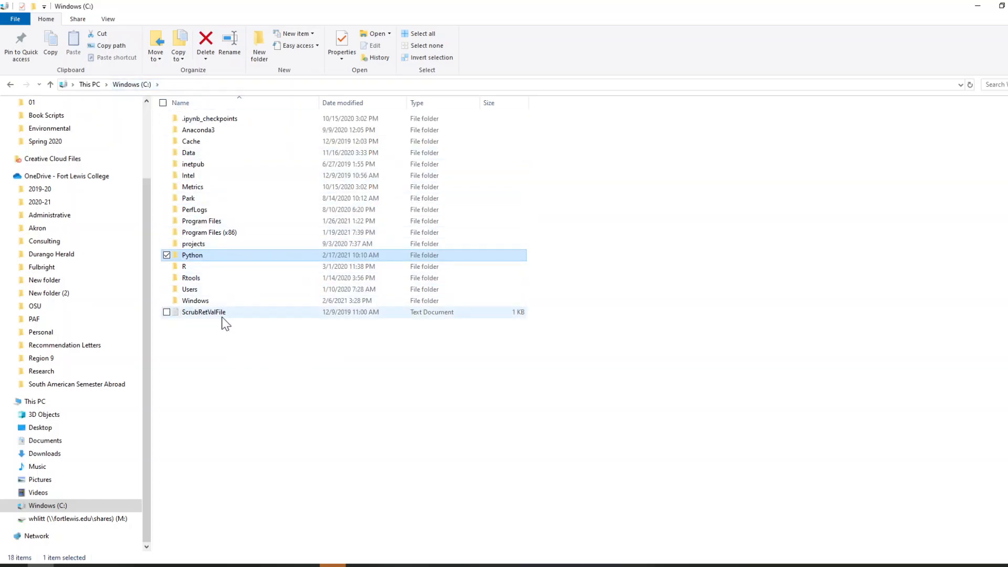
mouse_move(219, 262)
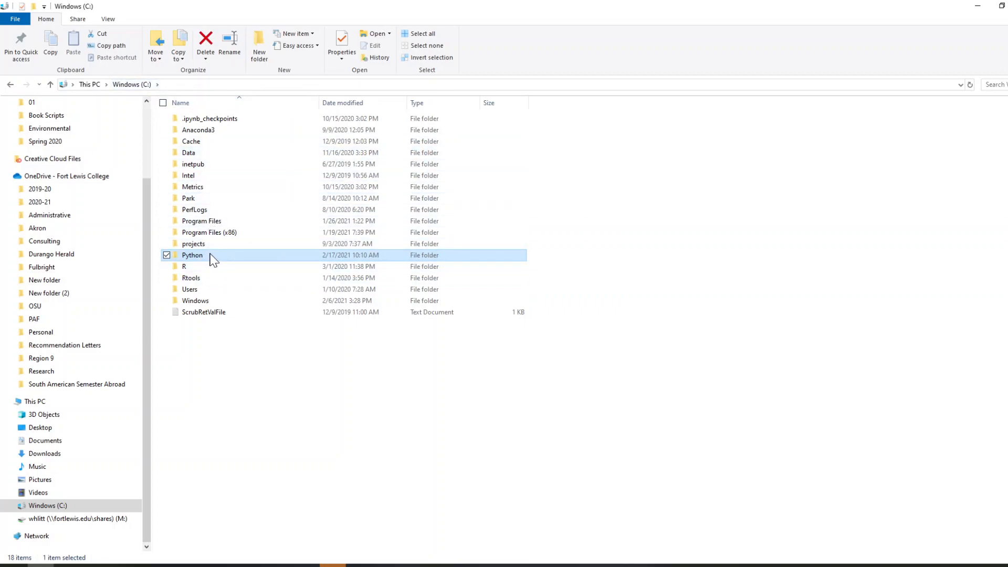
mouse_move(219, 232)
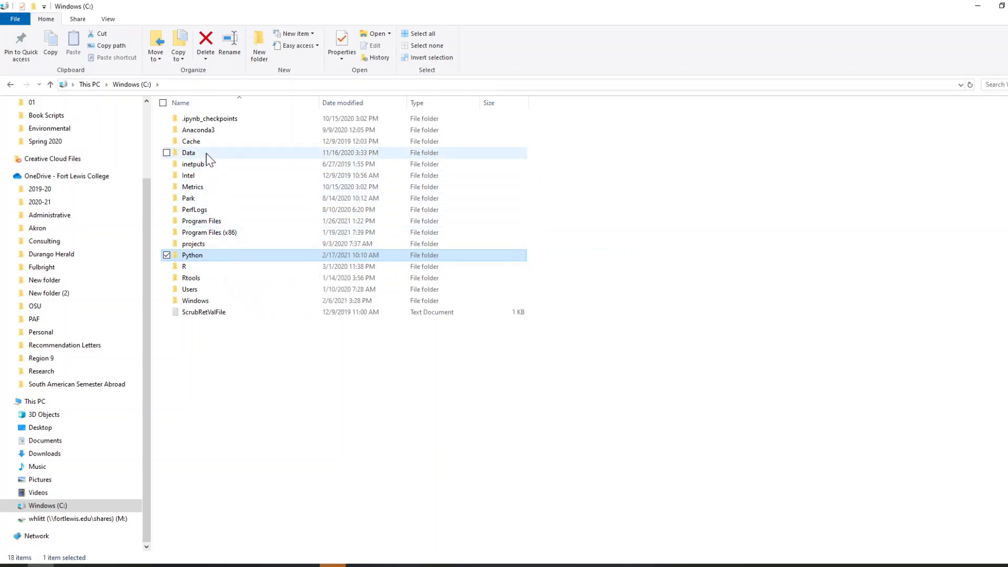
mouse_move(215, 261)
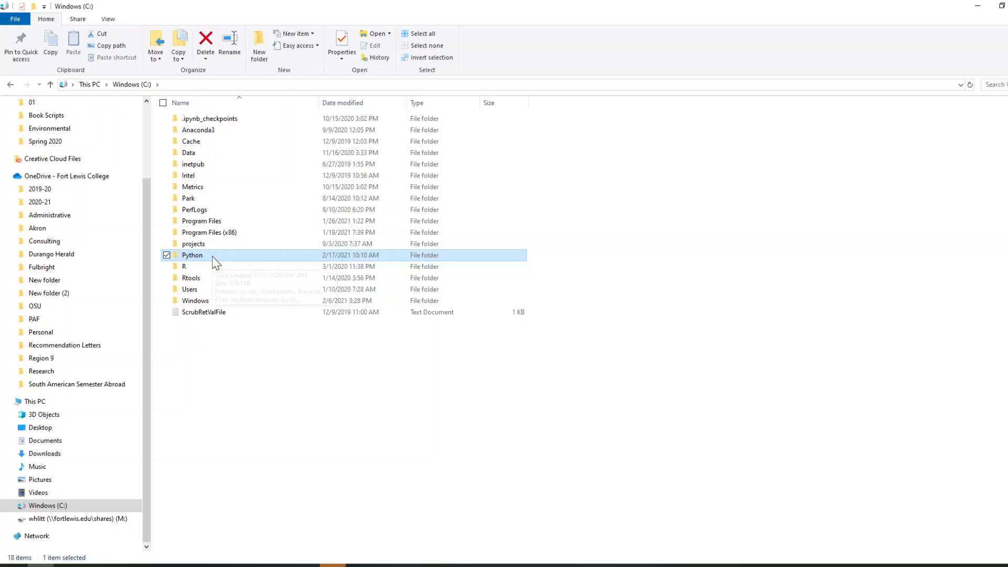
click(188, 152)
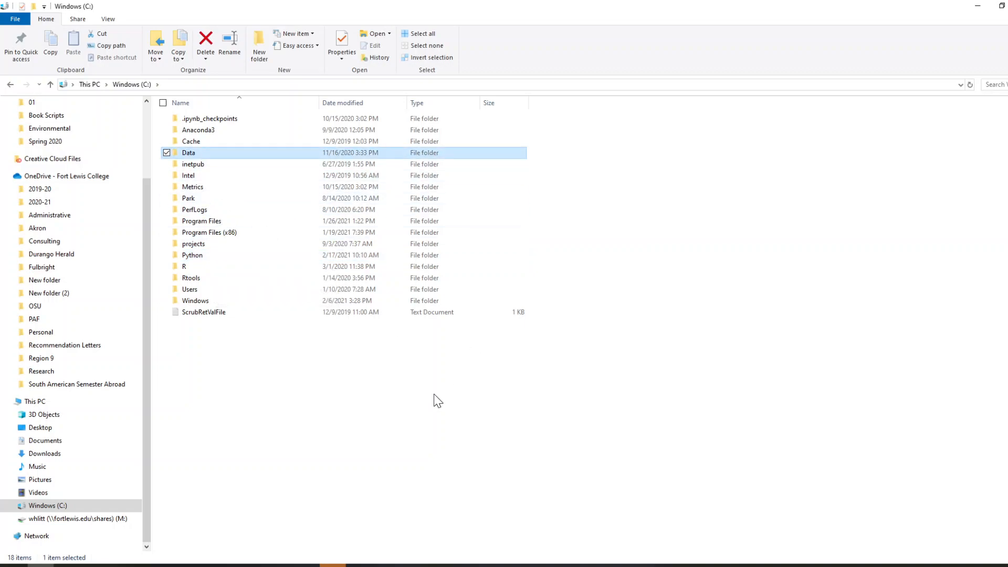
mouse_move(402, 411)
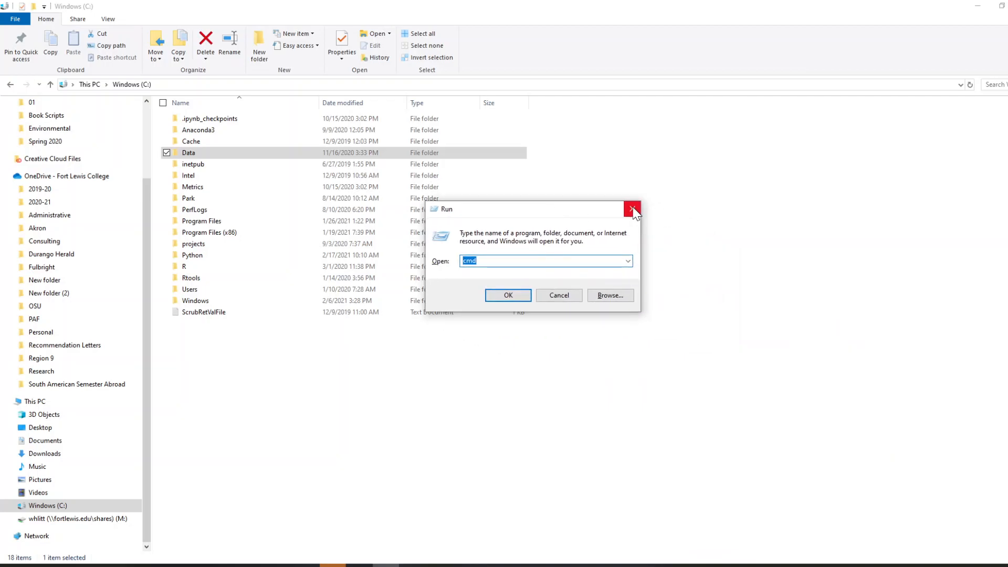
mouse_move(633, 208)
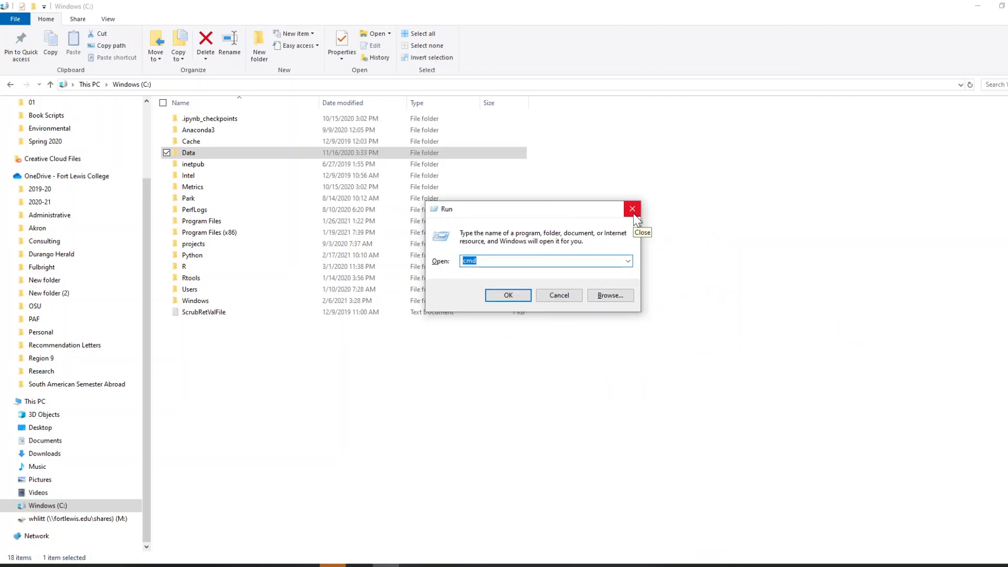
click(632, 208)
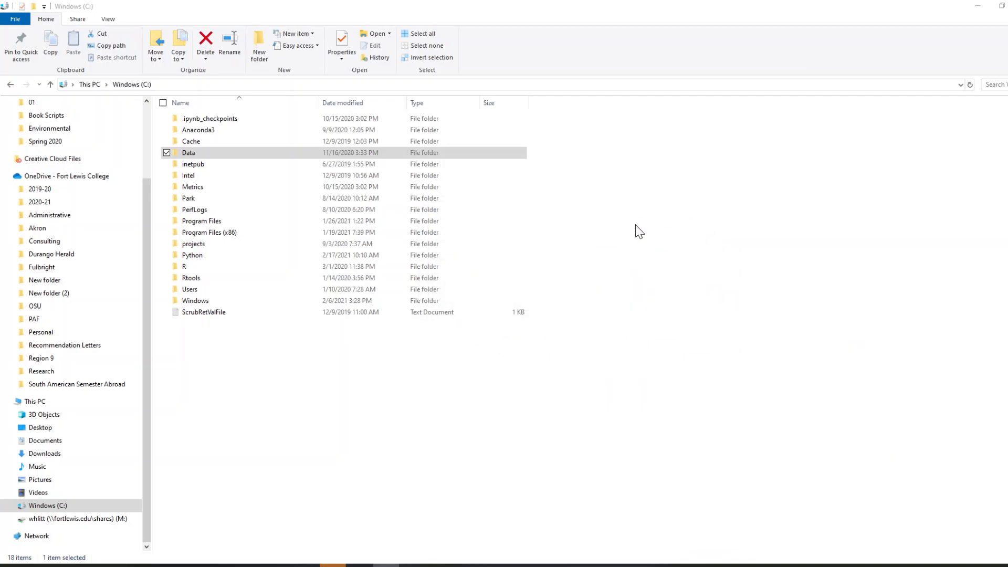
mouse_move(637, 533)
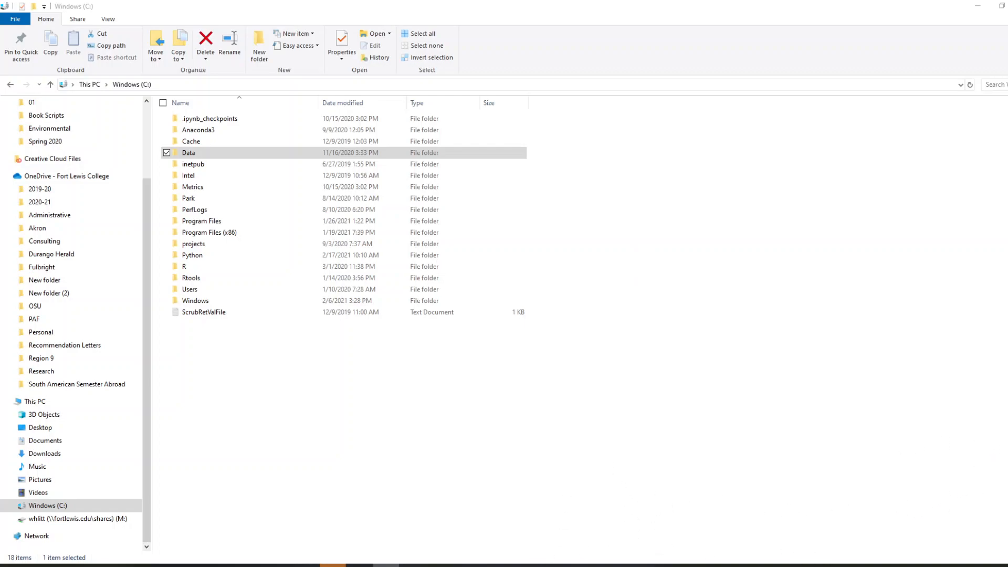
Launch a Command Prompt window by running cmd from the Run dialog
key(Win+r)
text(cmd)
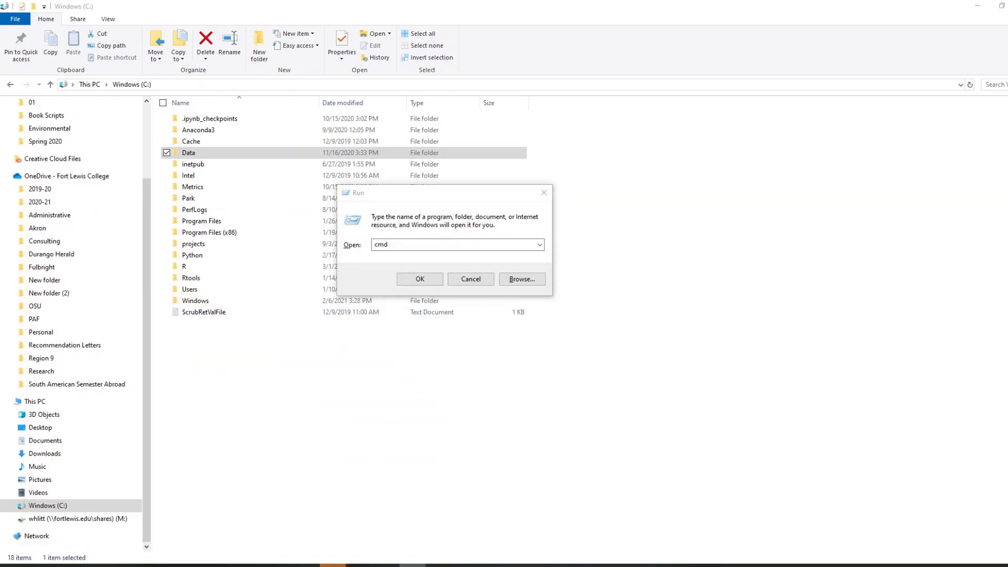
click(419, 279)
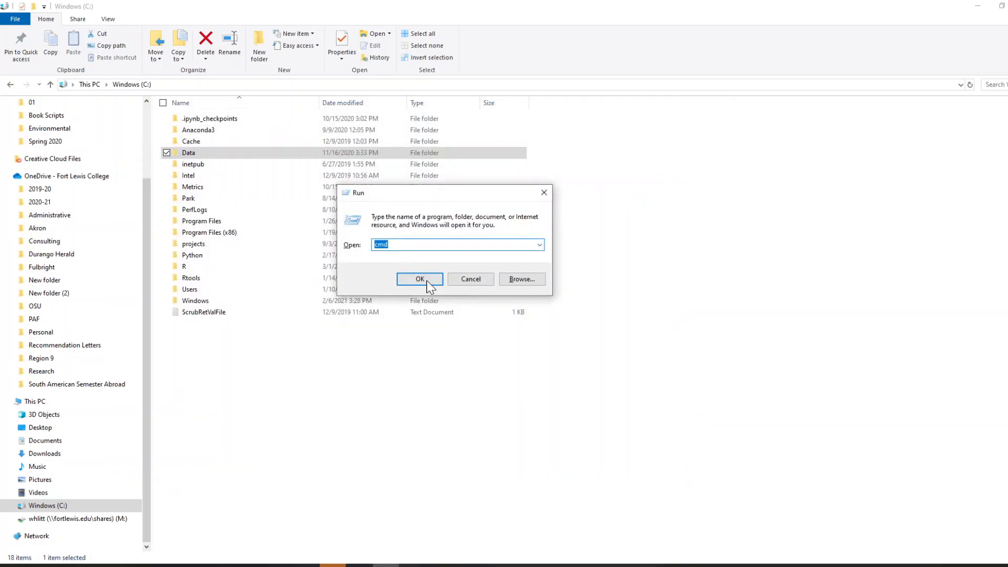
click(420, 279)
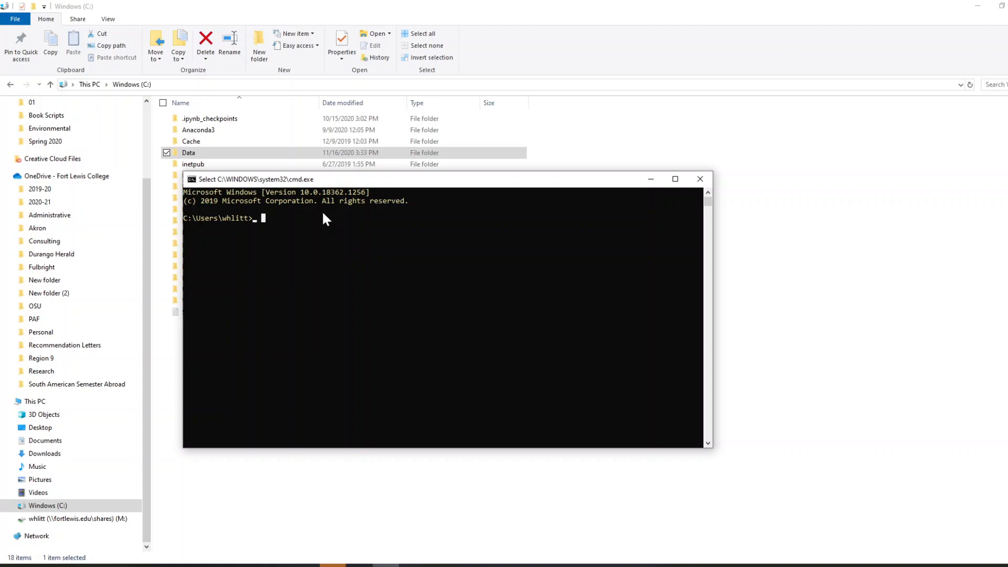
Move Command Prompt from the home folder to the C:\ root, then into Data
text(cd C:\)
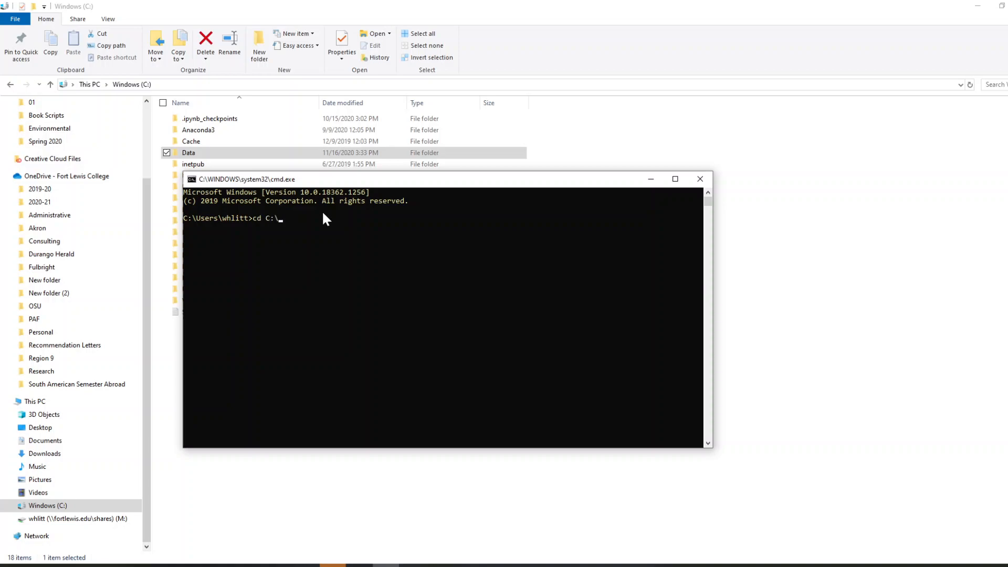
key(Enter)
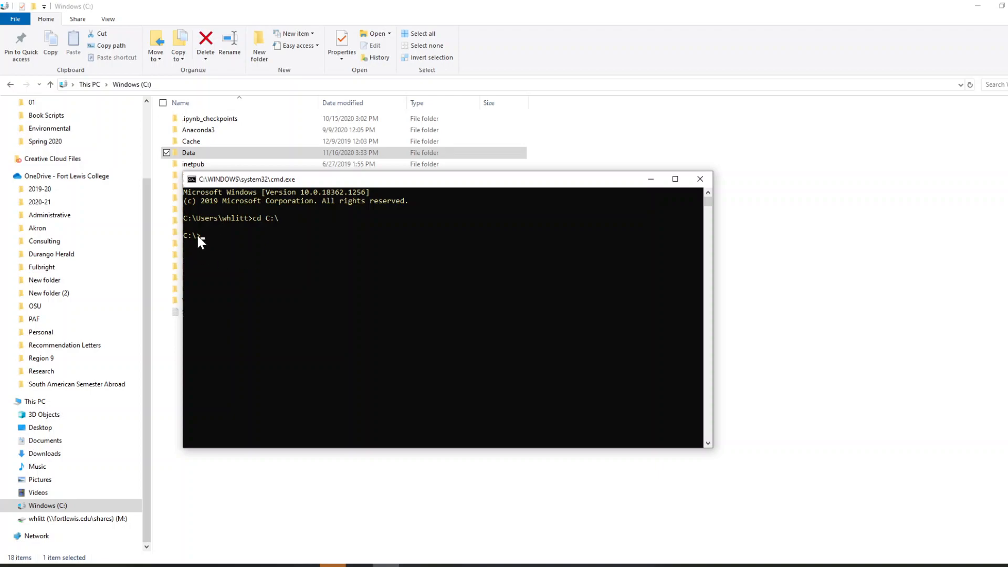
mouse_move(227, 251)
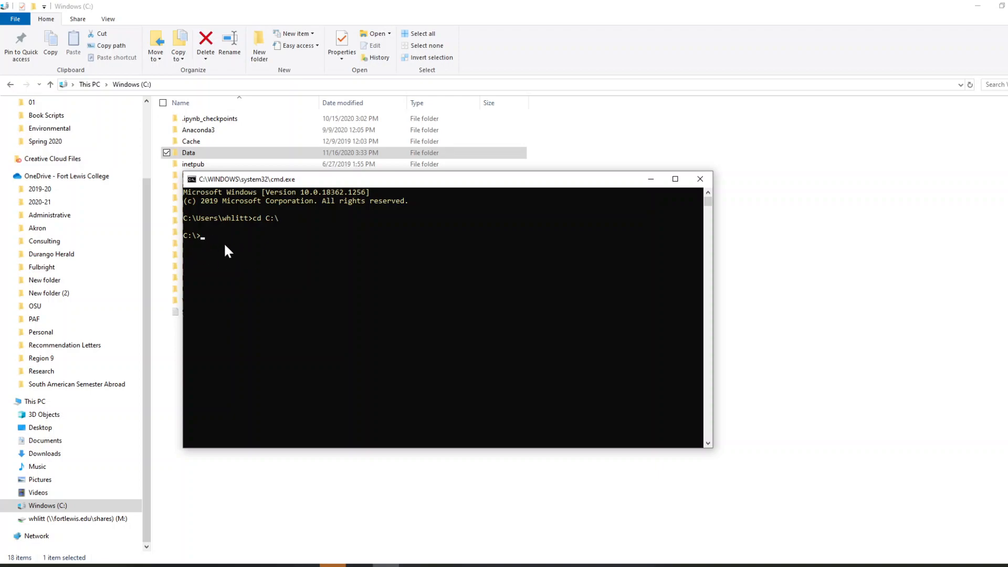
text(cd)
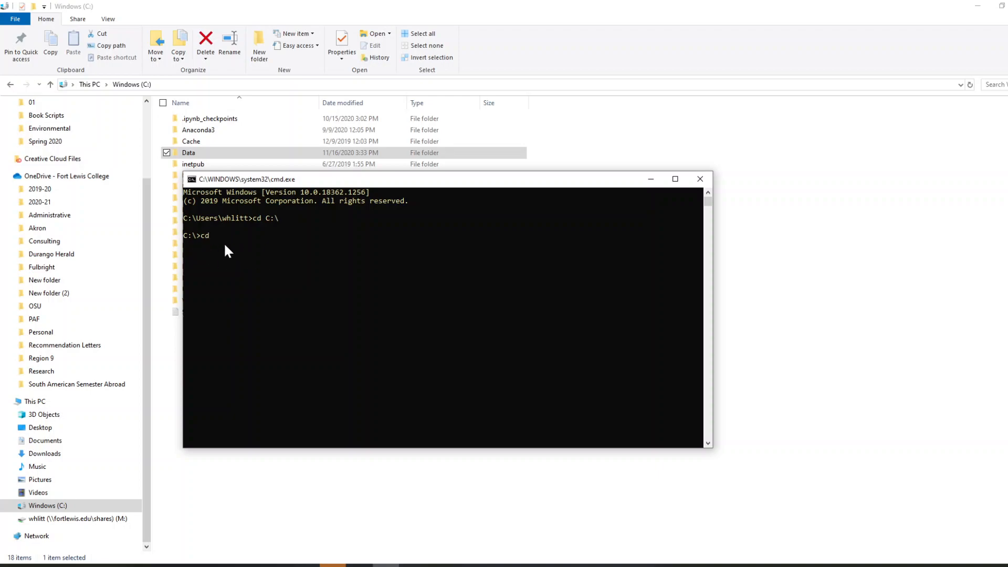
text(Python)
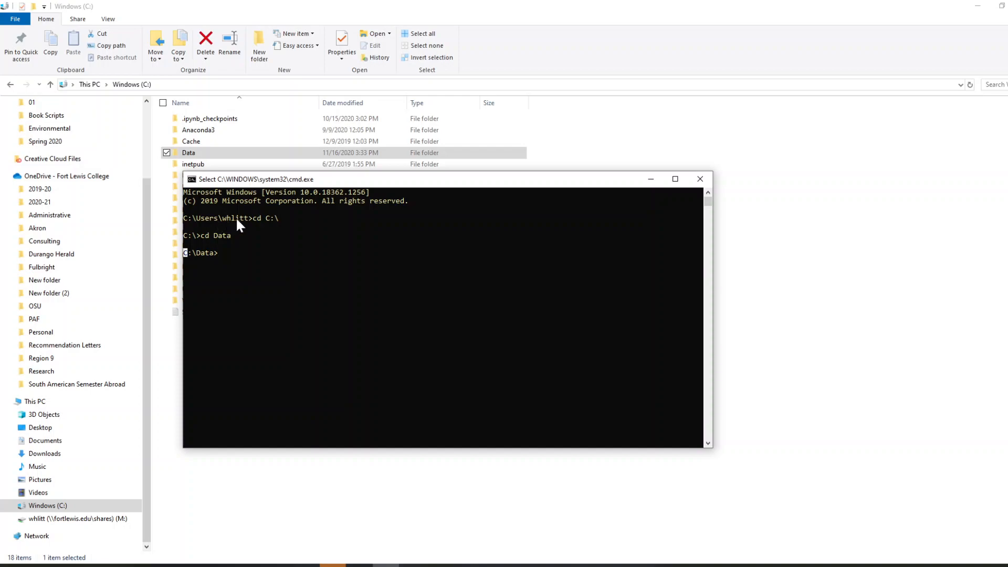
mouse_move(262, 229)
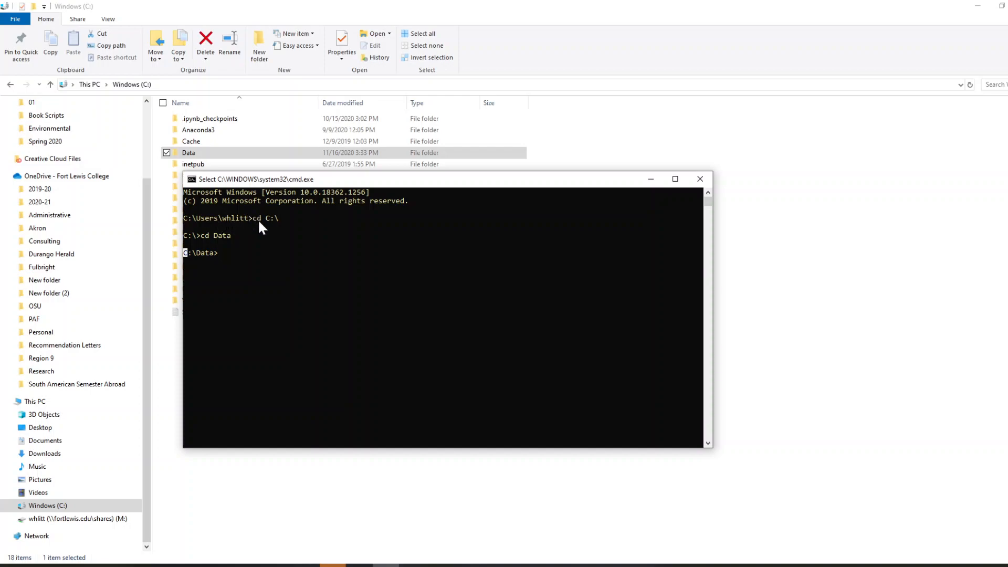
mouse_move(307, 227)
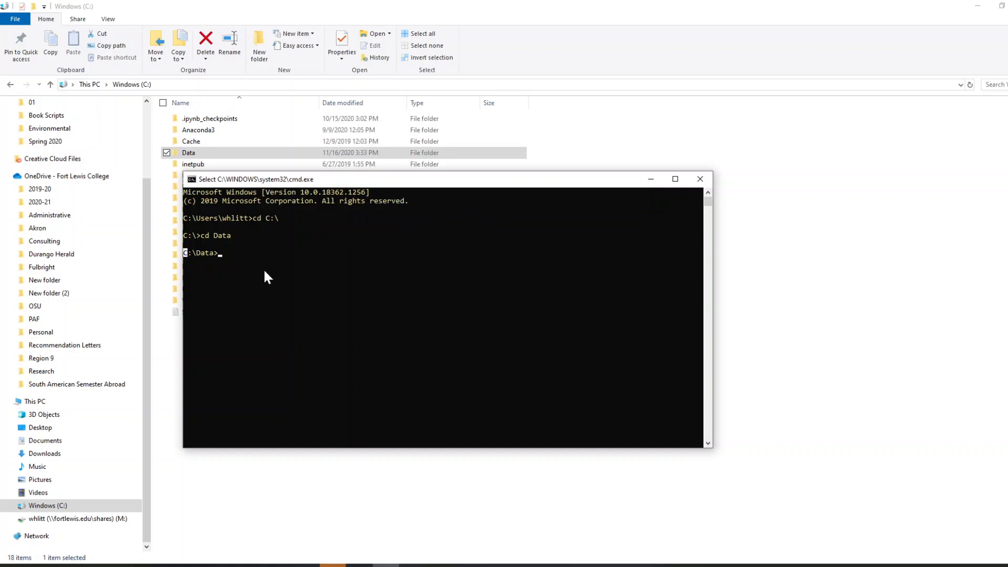
mouse_move(201, 262)
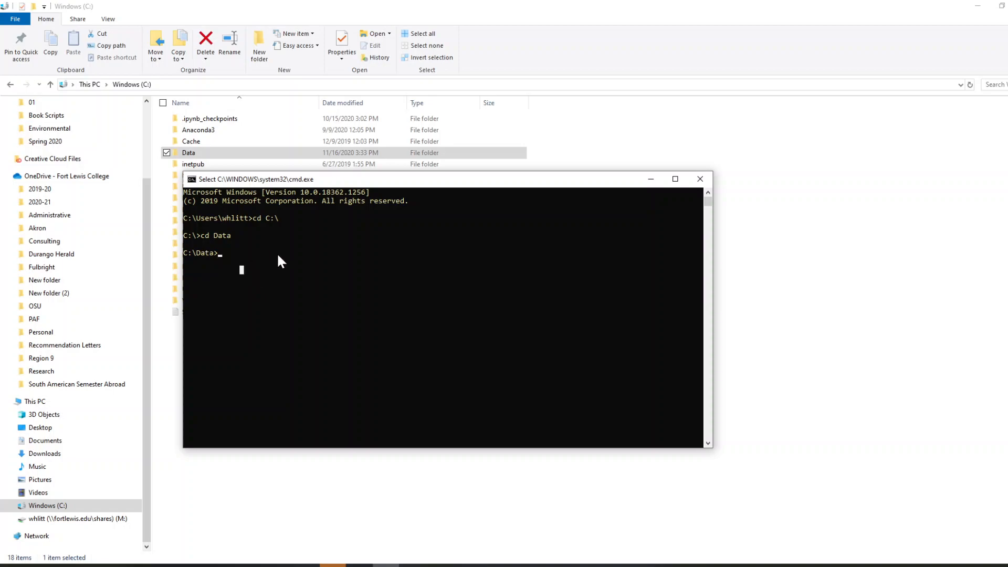
mouse_move(225, 265)
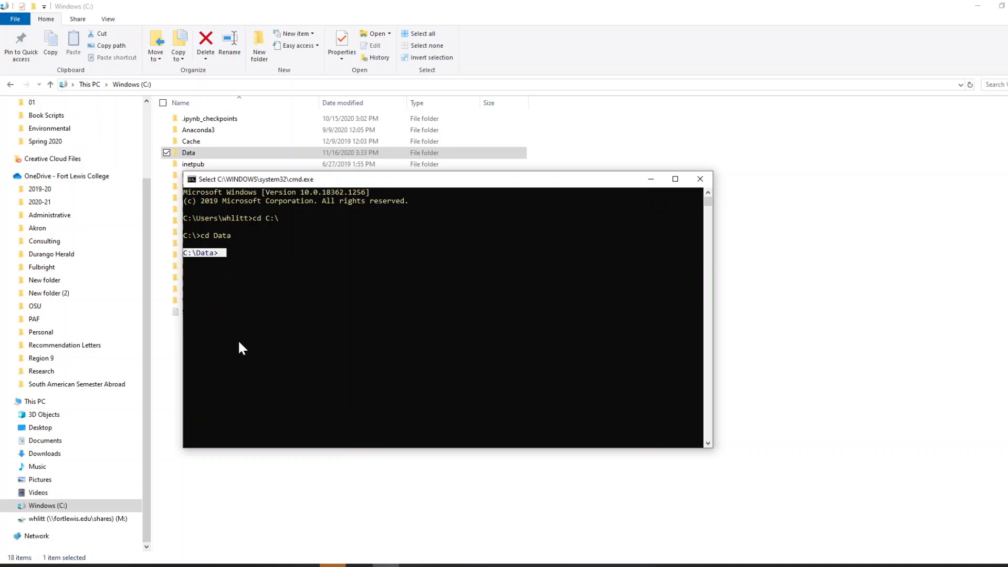
mouse_move(308, 245)
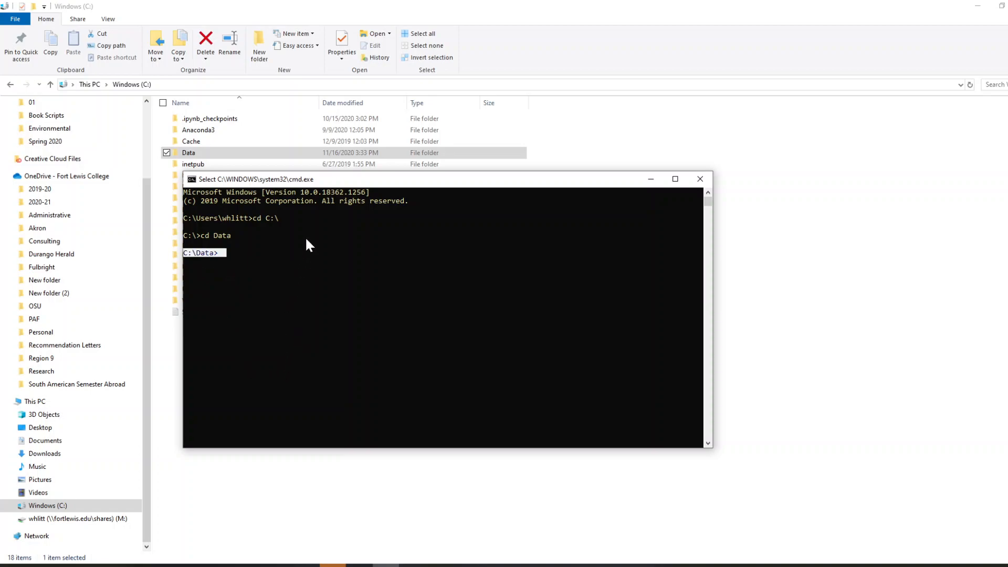
mouse_move(685, 192)
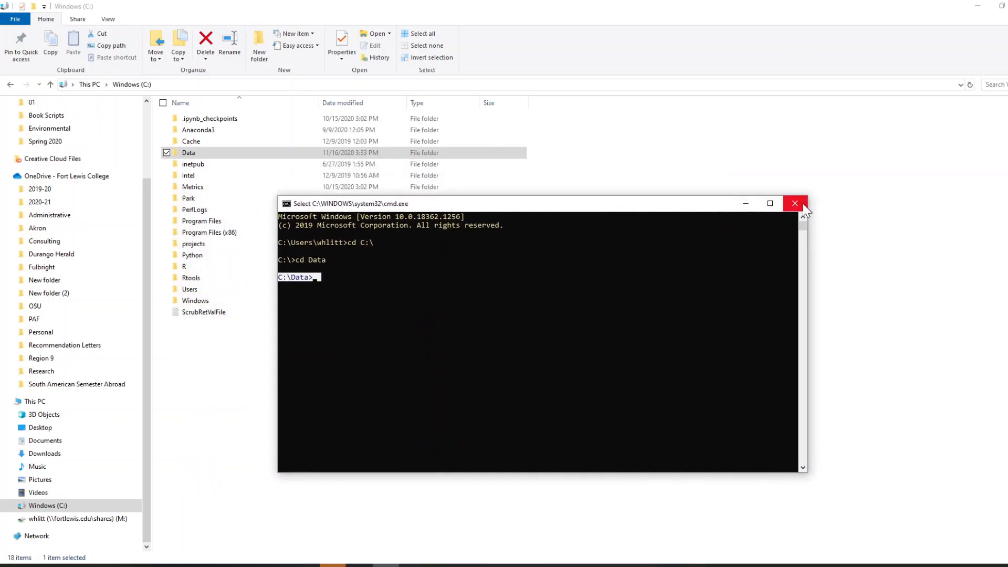
mouse_move(796, 203)
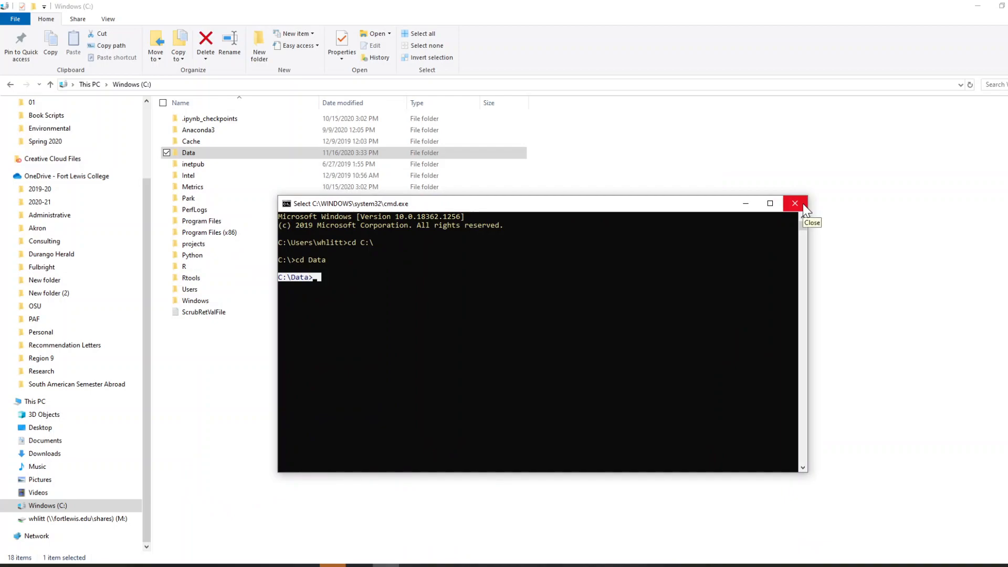
Close Command Prompt and browse File Explorer into C:\Python\metrics_lectures
click(795, 204)
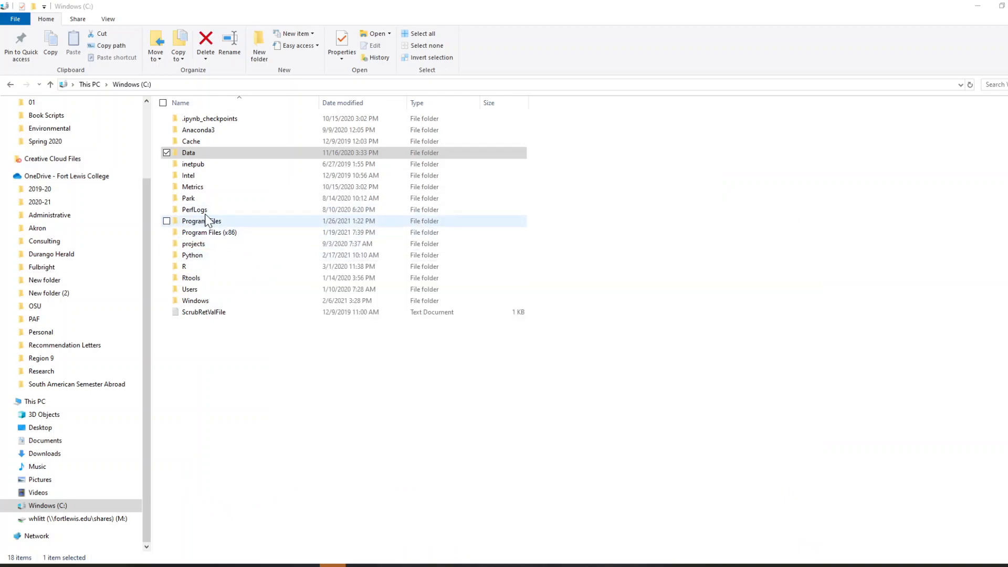
click(192, 255)
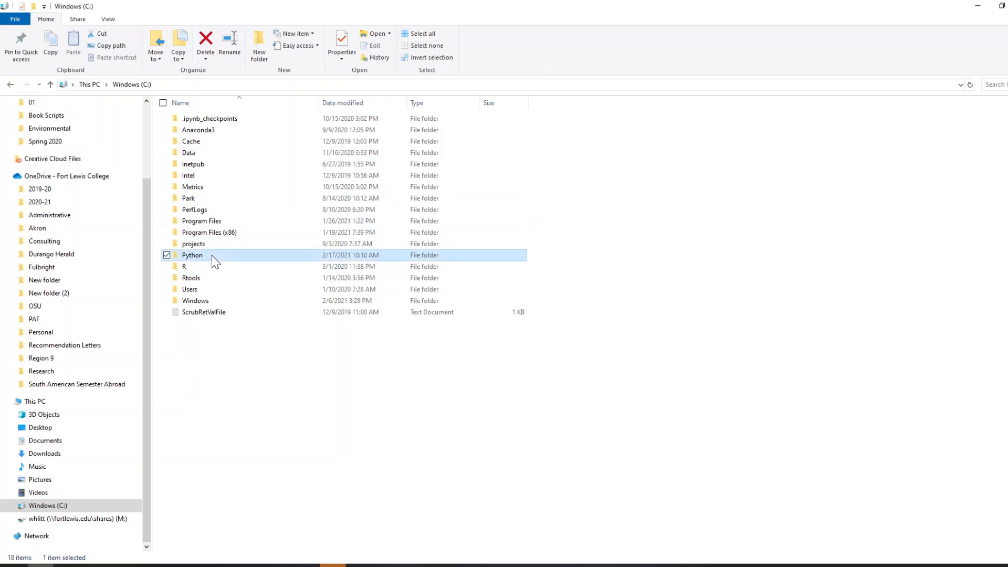
double_click(192, 255)
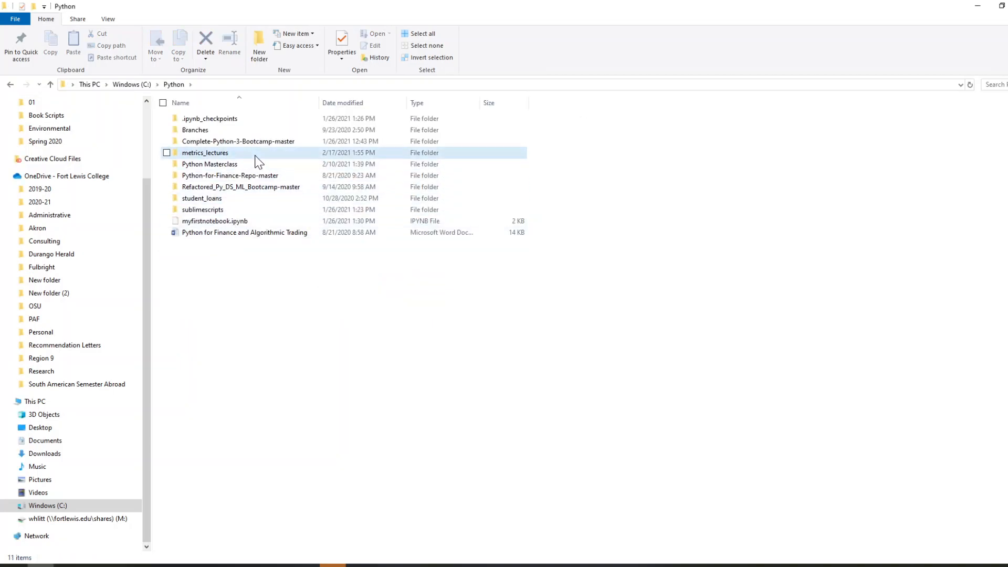
double_click(205, 153)
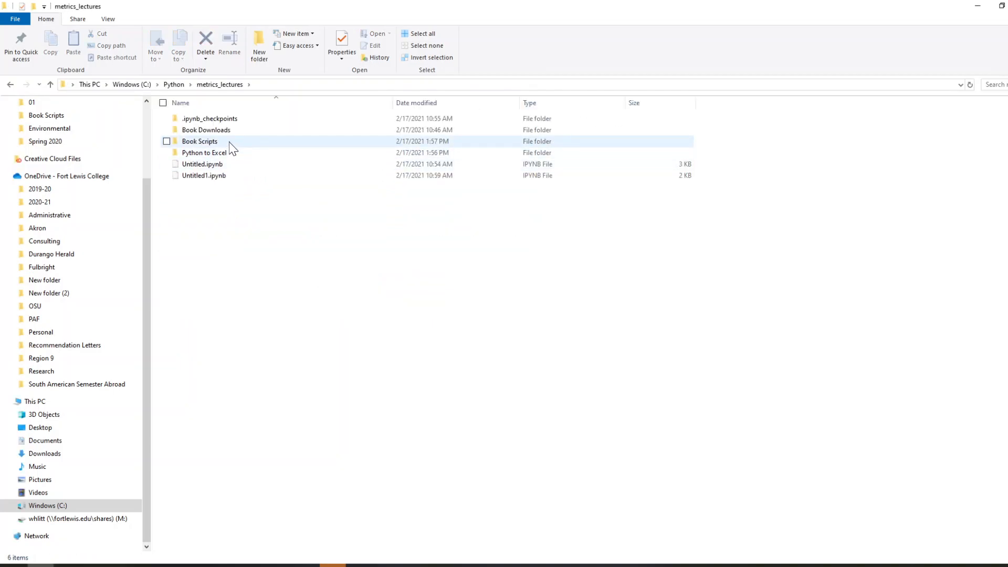
click(199, 141)
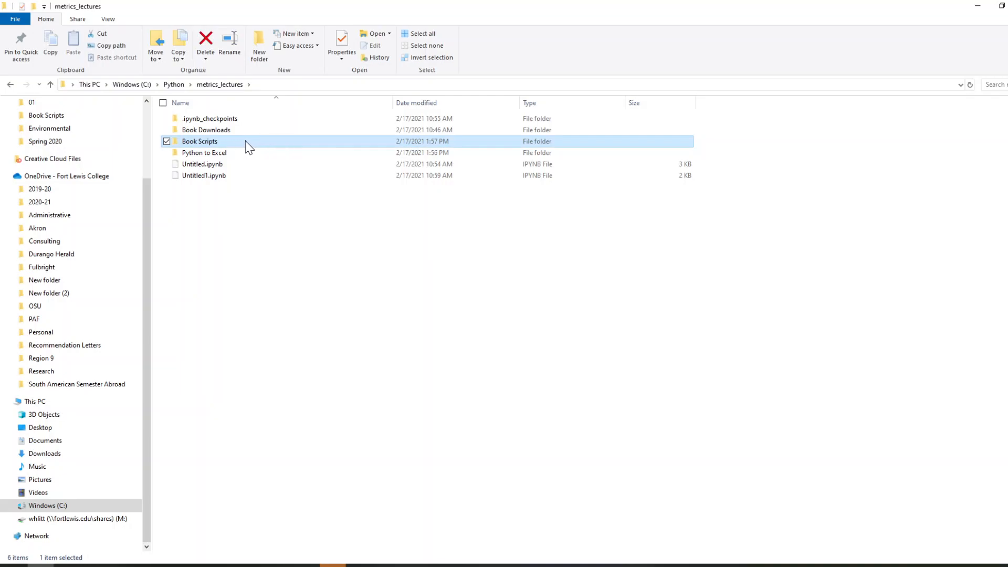
Open Book Scripts and review its numbered scripts, selecting 1.1_first-python-script
double_click(199, 141)
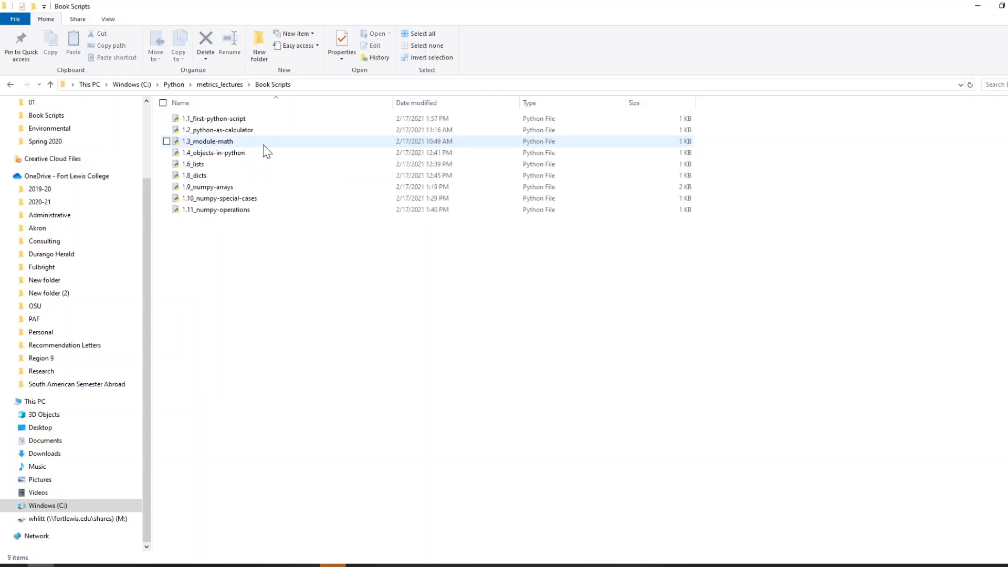
click(214, 119)
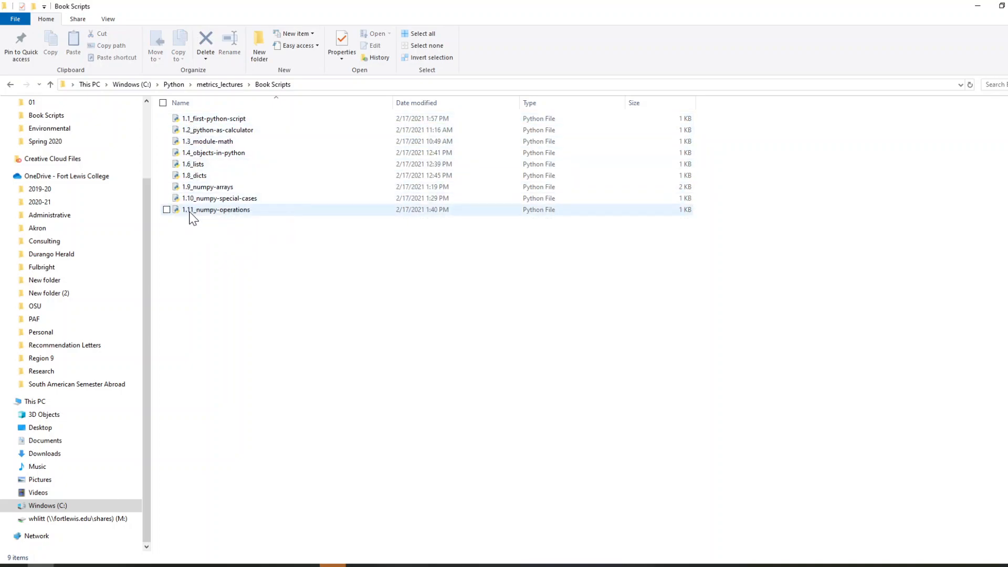
mouse_move(227, 219)
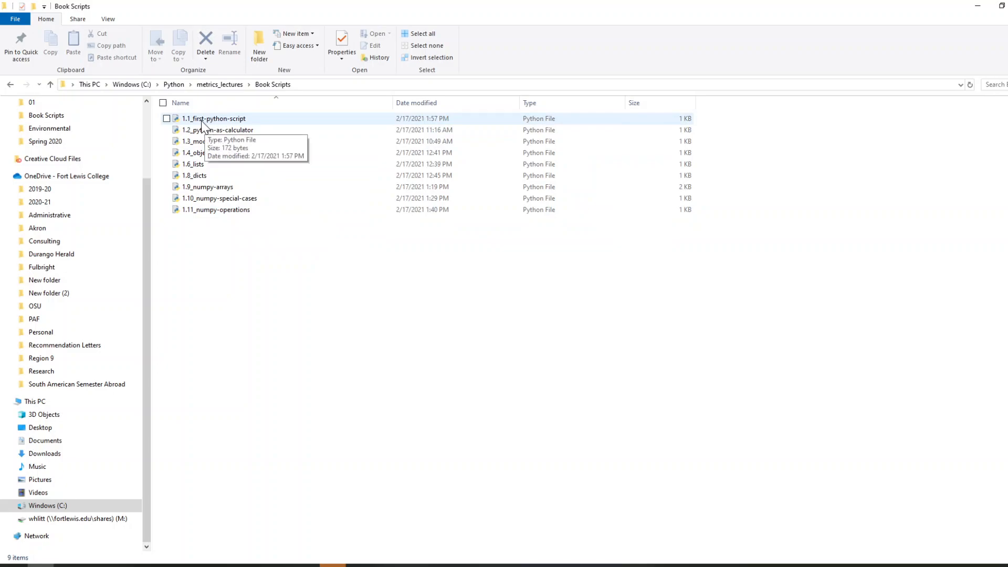
mouse_move(191, 126)
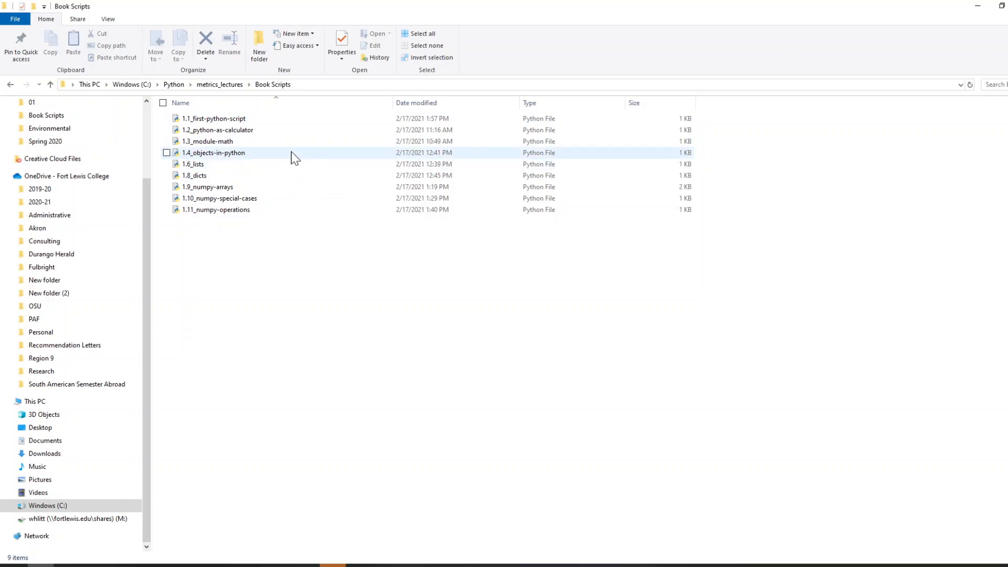
click(213, 118)
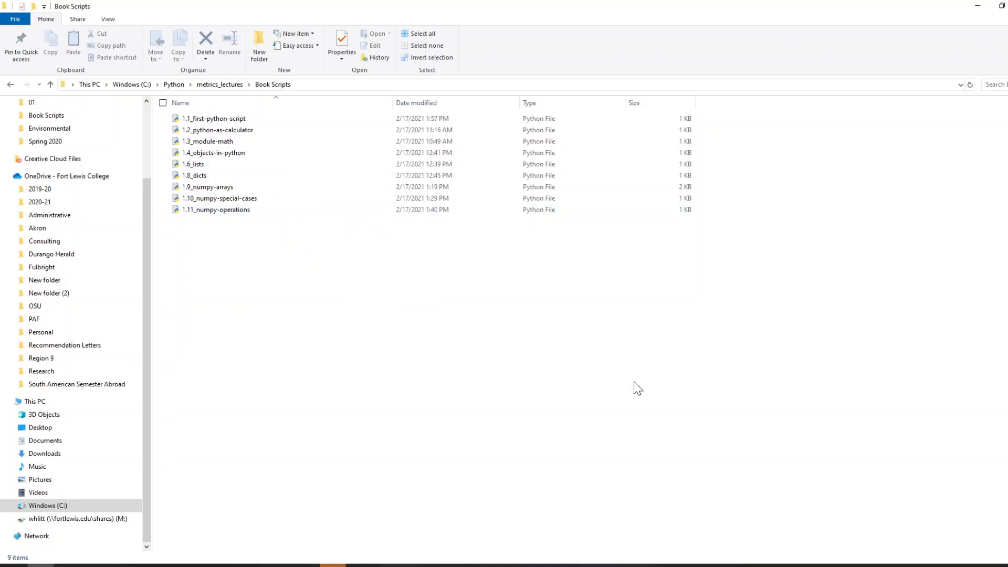
mouse_move(540, 358)
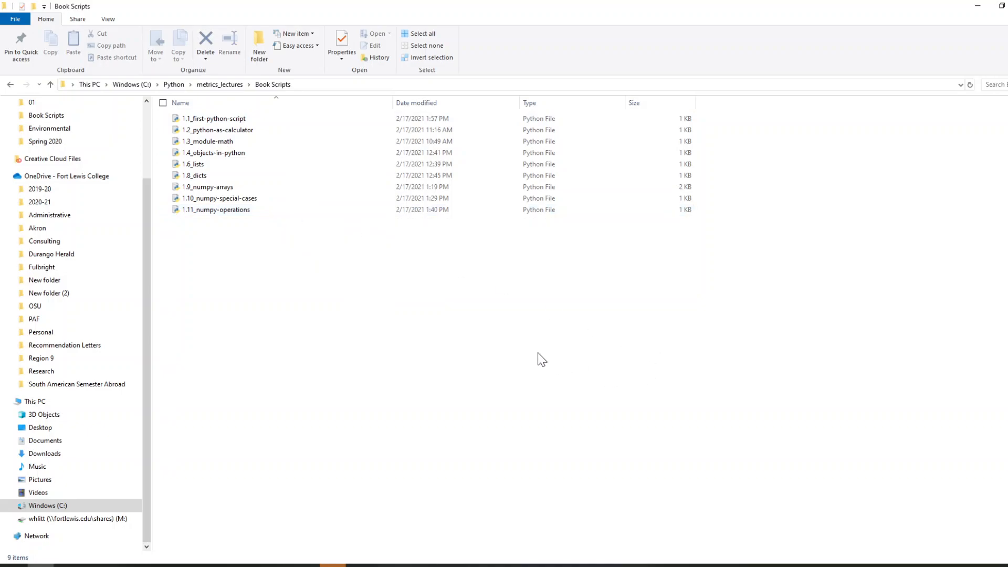
click(214, 118)
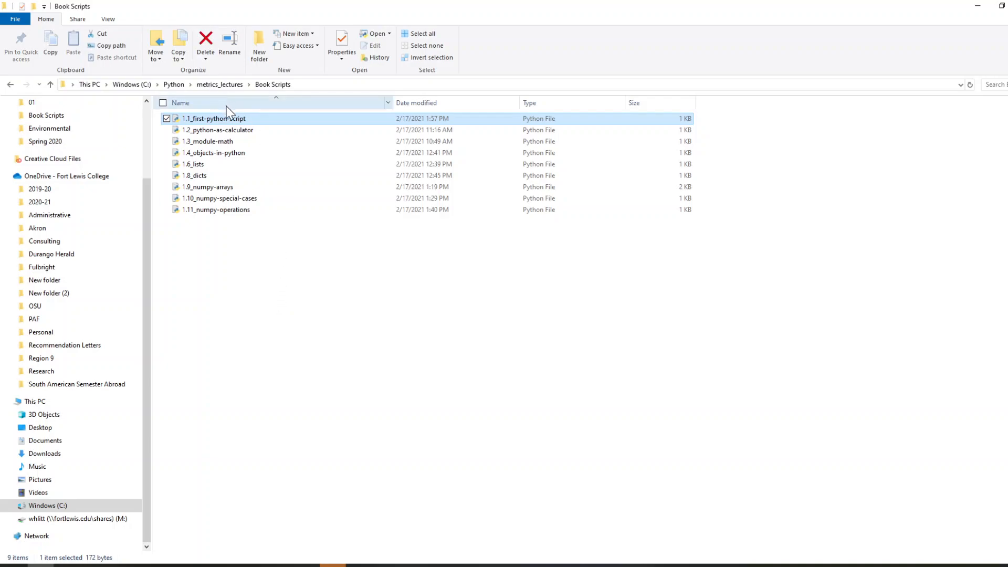
mouse_move(250, 246)
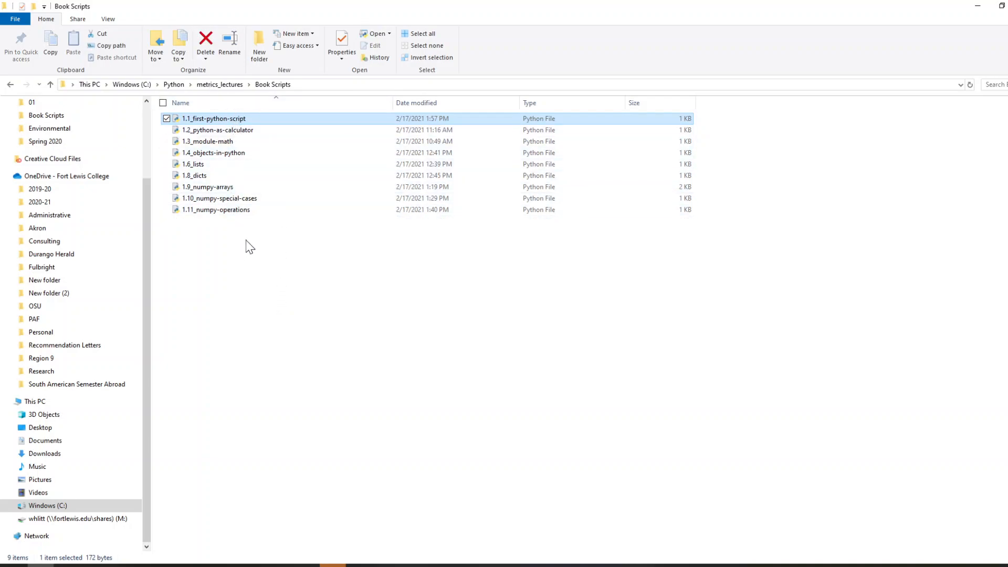
mouse_move(258, 251)
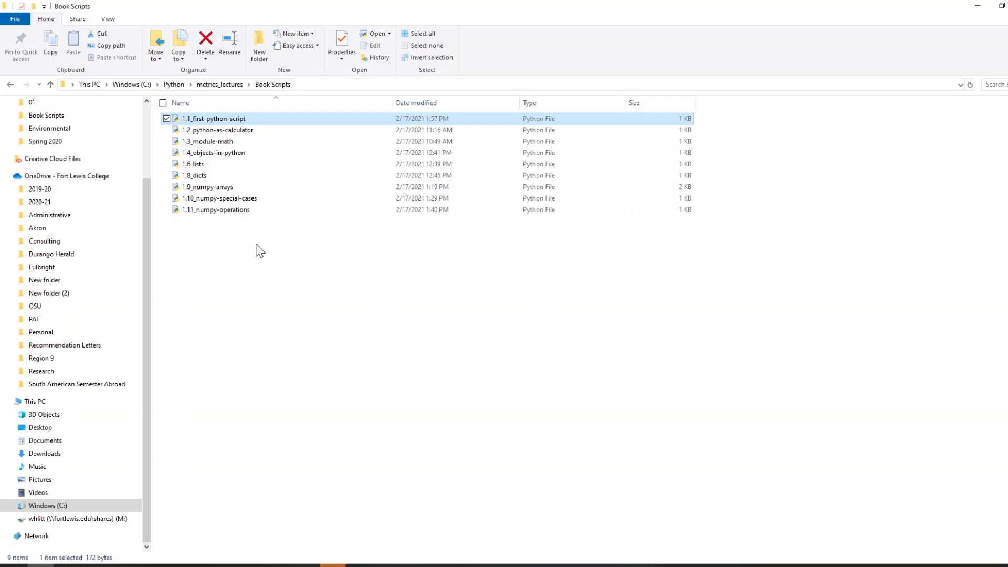
mouse_move(278, 230)
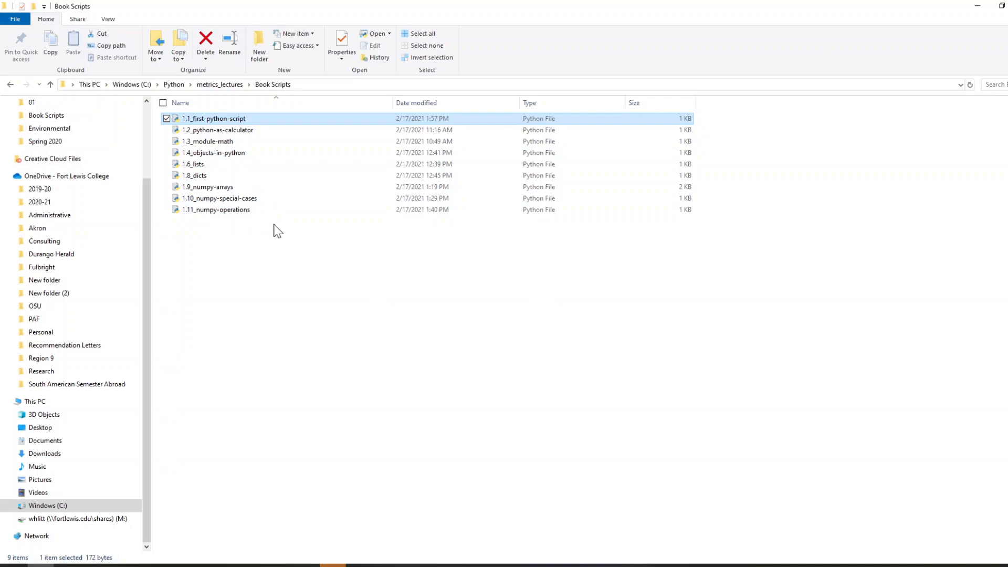